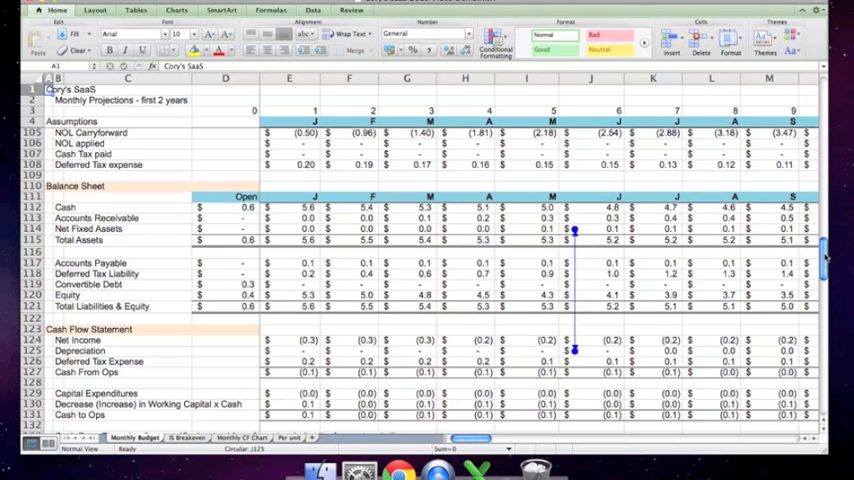
# Set the Depreciation cell J125 to =I114/$E$32.
pyautogui.scroll(-3)
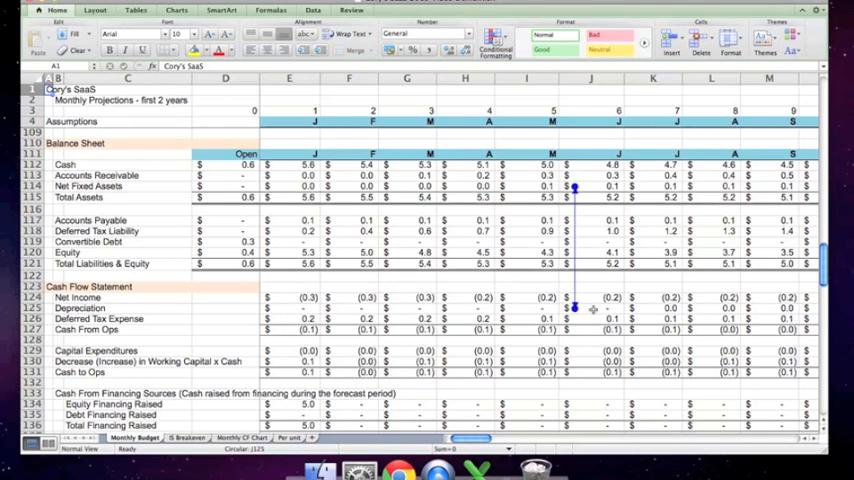
pyautogui.click(592, 308)
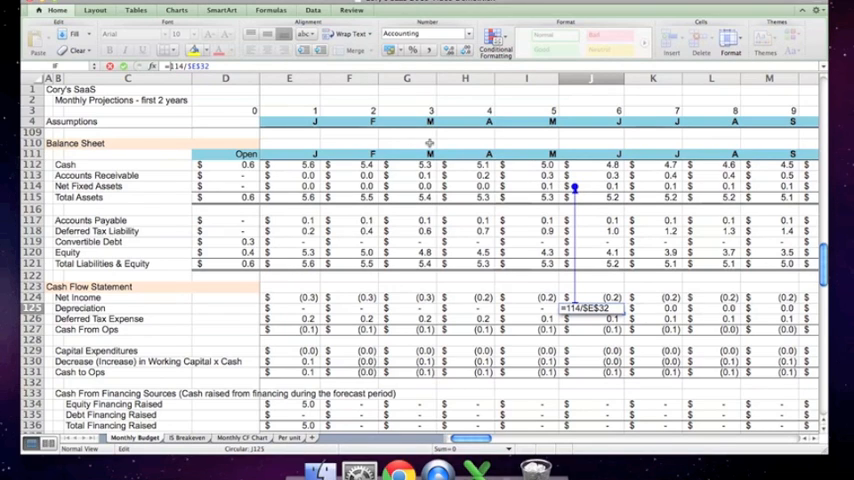
pyautogui.click(525, 186)
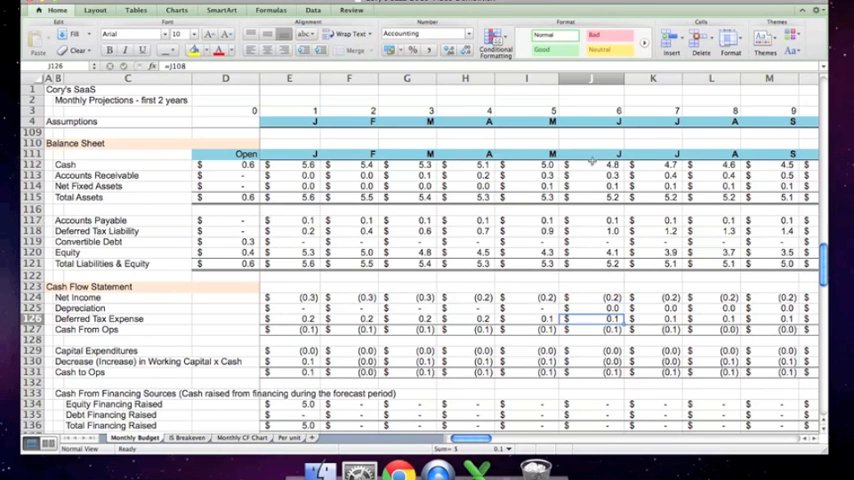
# Copy the depreciation formula across row 125 through column BL and check the final month.
pyautogui.click(613, 308)
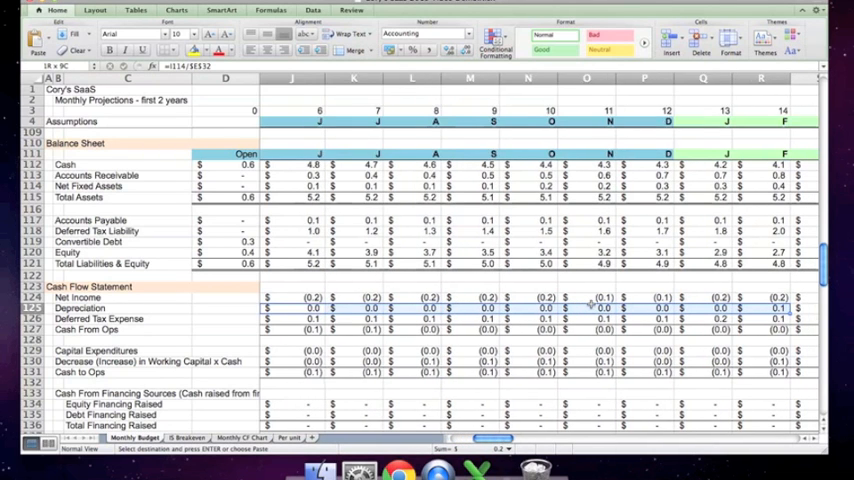
pyautogui.hscroll(3)
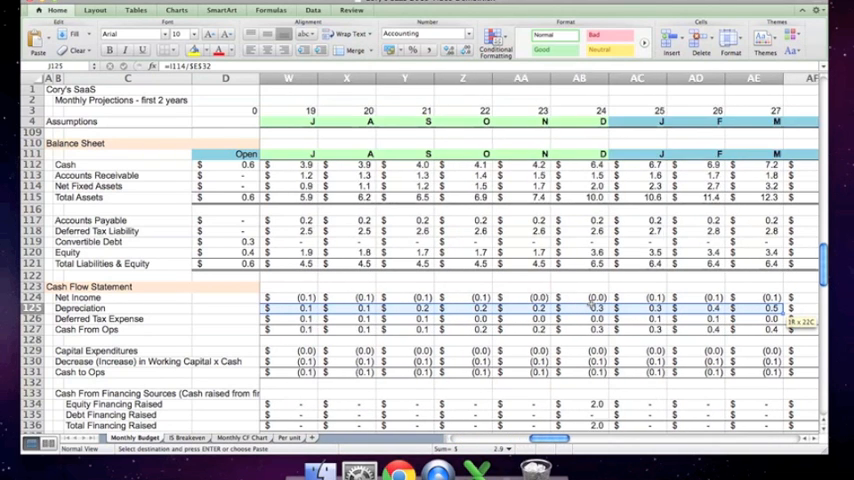
pyautogui.hscroll(3)
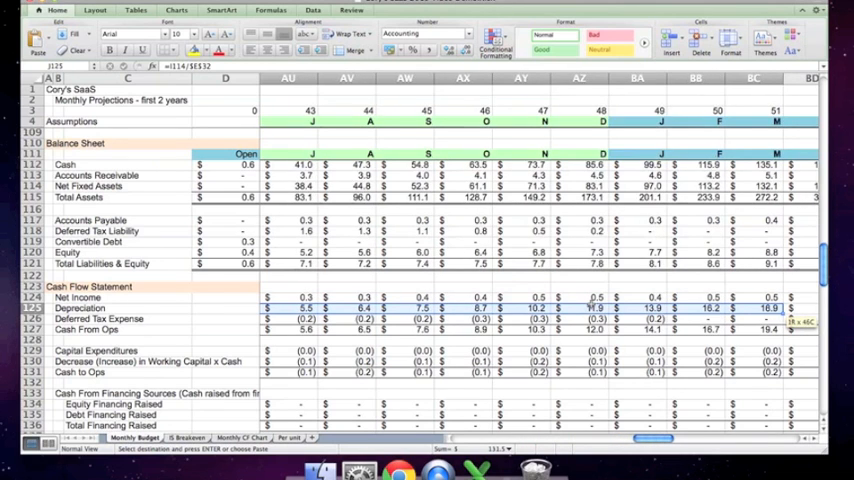
pyautogui.hscroll(3)
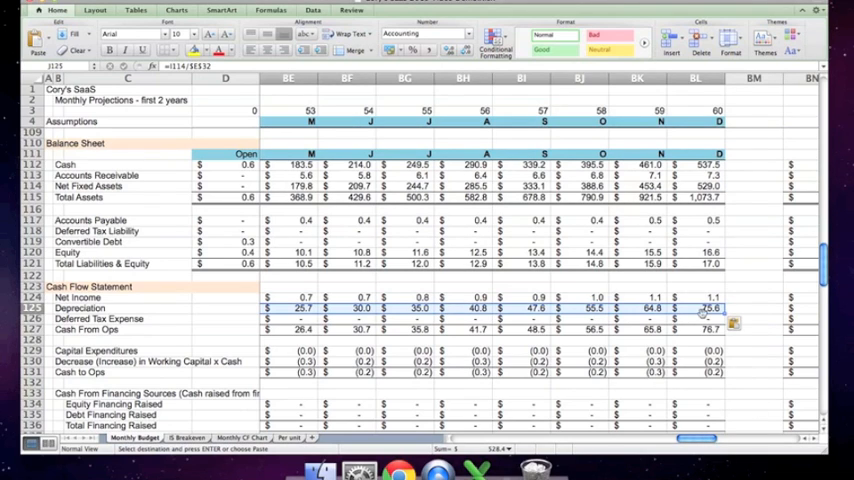
pyautogui.click(695, 308)
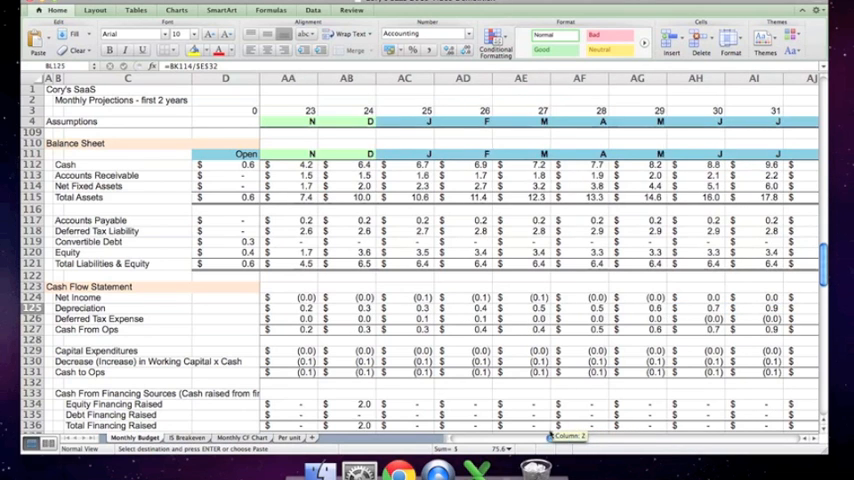
# Fill the E114 Net Fixed Assets formula =D114-E129-E125 across row 114 to column BL.
pyautogui.hscroll(3)
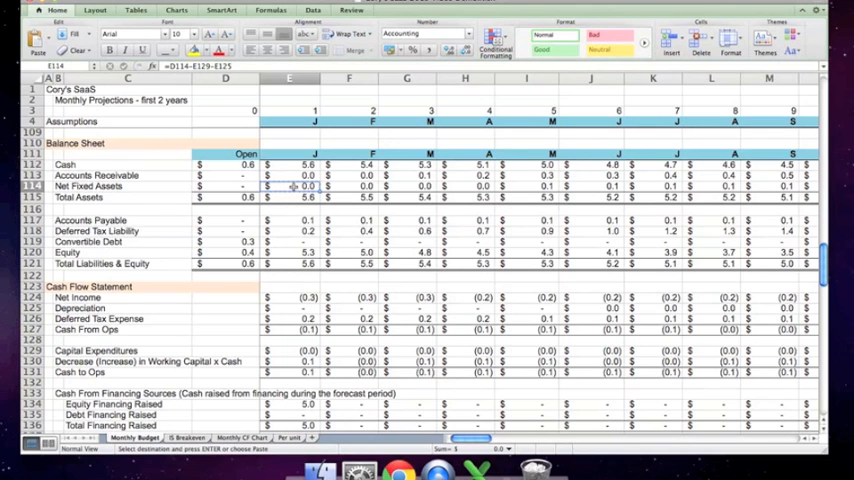
pyautogui.moveTo(289, 186); pyautogui.dragTo(735, 186)
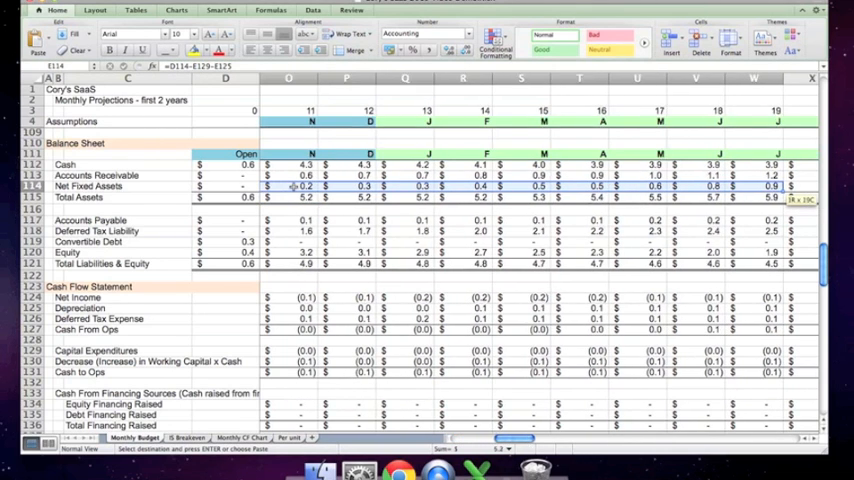
pyautogui.hscroll(3)
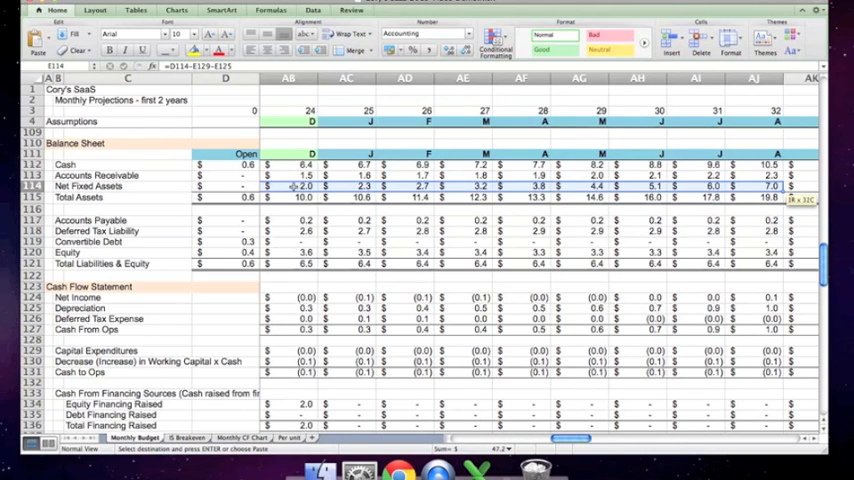
pyautogui.hscroll(3)
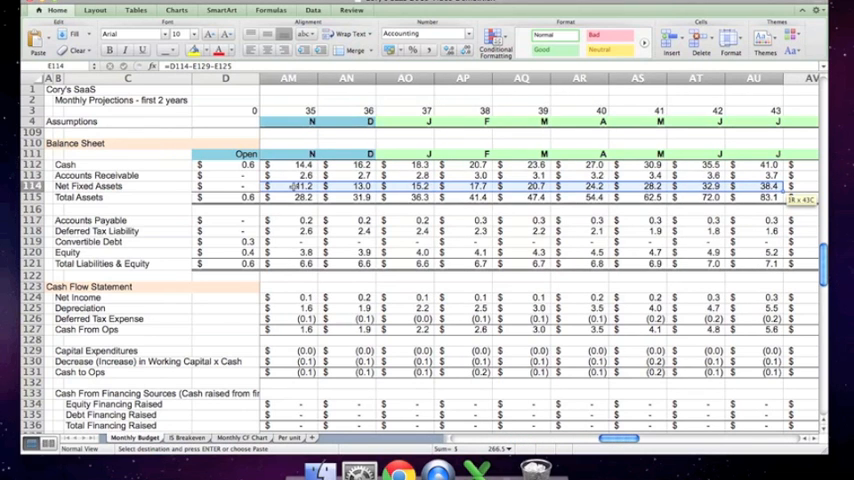
pyautogui.hscroll(3)
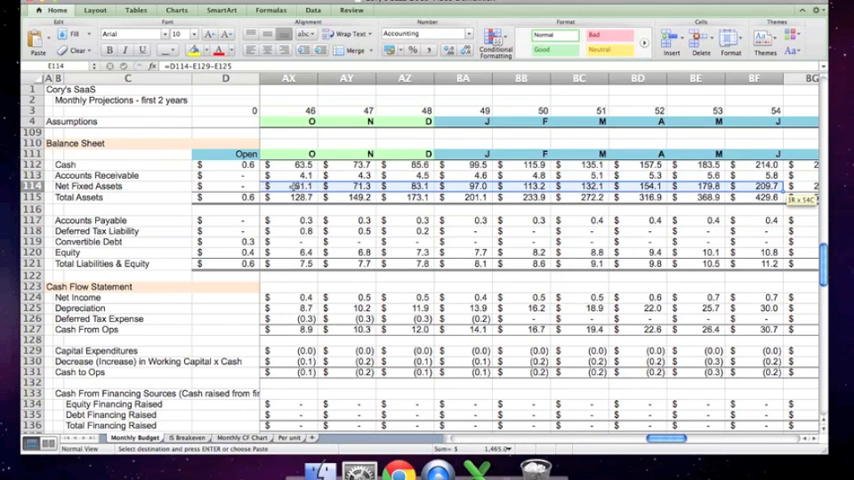
pyautogui.hscroll(3)
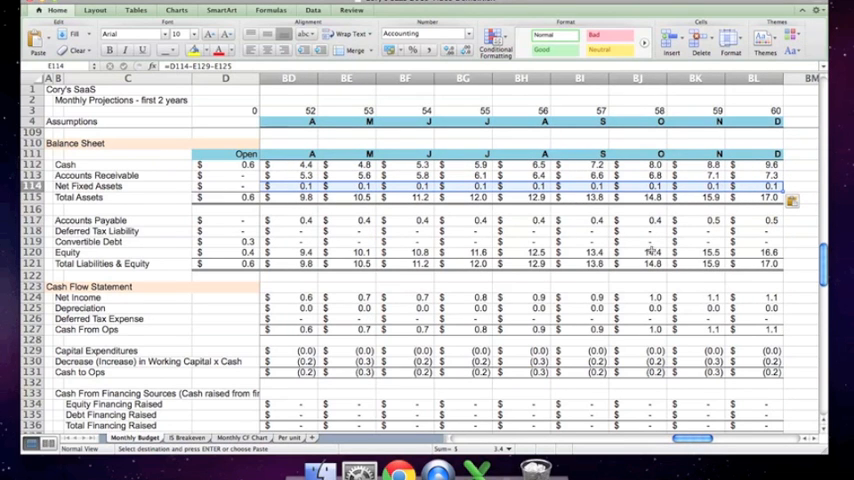
pyautogui.moveTo(753, 187)
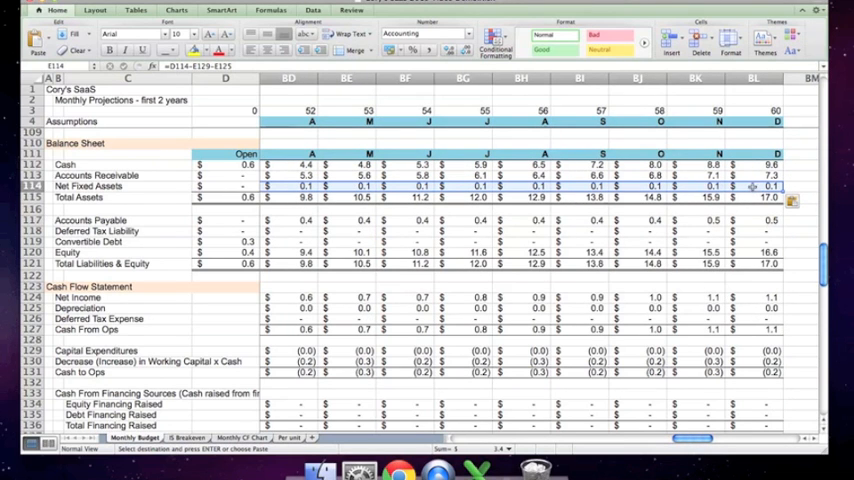
# Check the final month's Total Assets, then view Return Calculations and the cap table from column E.
pyautogui.click(753, 197)
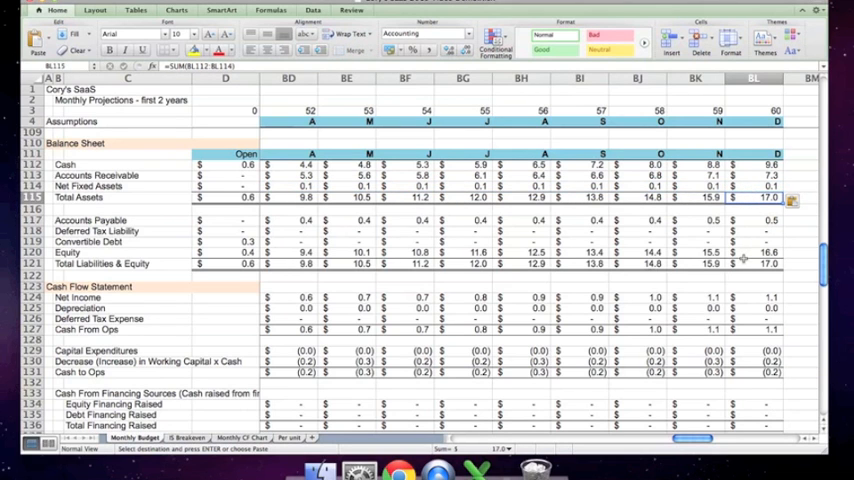
pyautogui.scroll(-3)
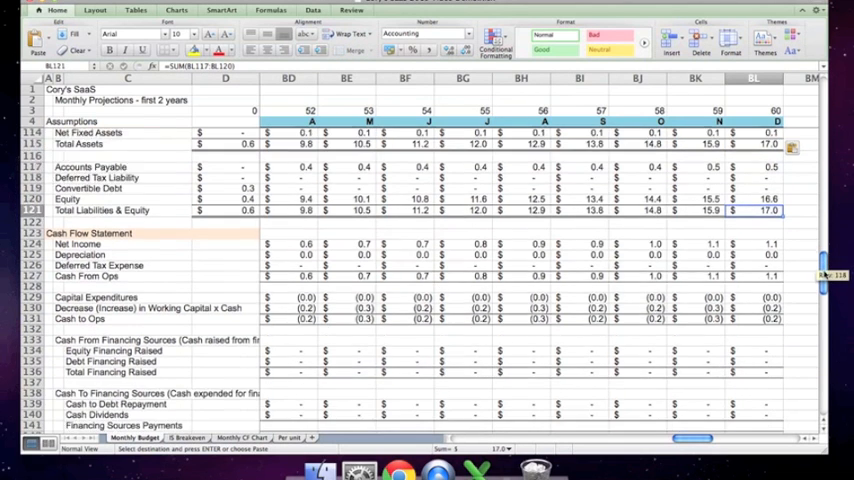
pyautogui.scroll(-3)
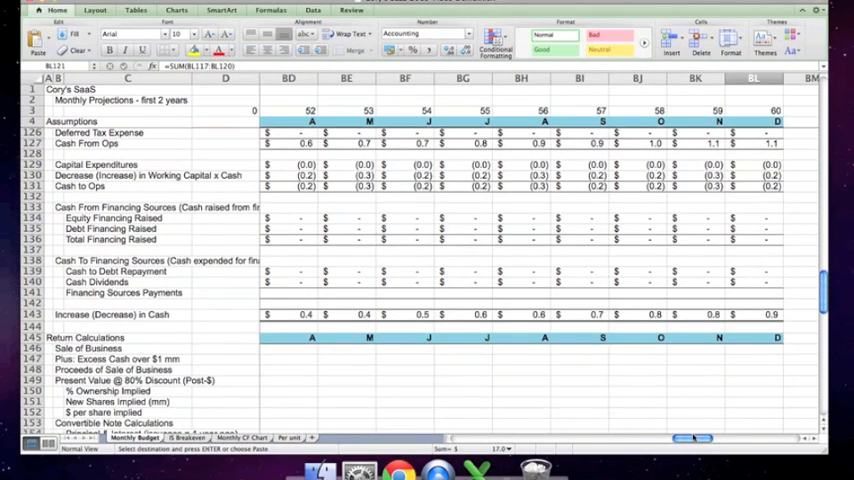
pyautogui.hscroll(-3)
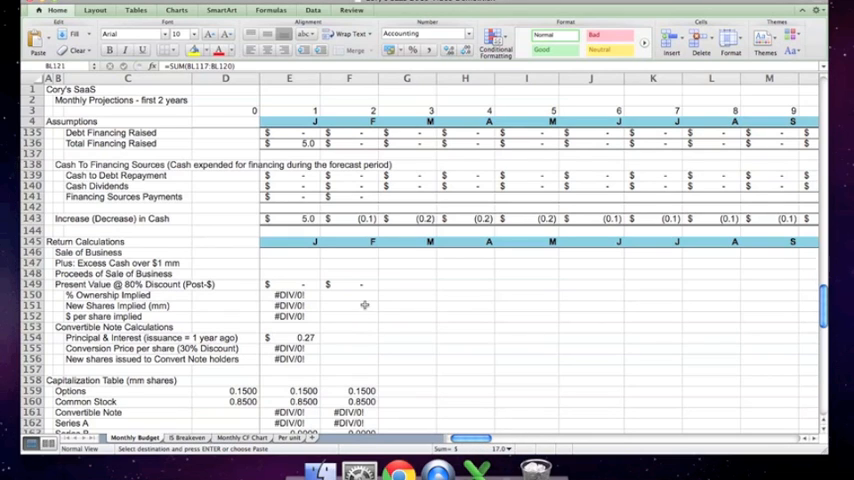
pyautogui.moveTo(296, 256)
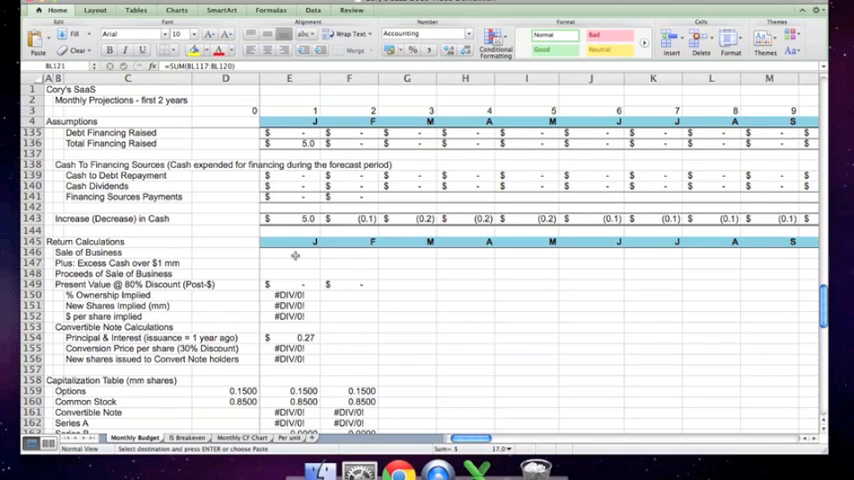
# Enter exit-month IF formulas in E146 for Sale of Business and E147 for Excess Cash.
pyautogui.click(289, 252)
pyautogui.write('=IF(E3=$E$36,12*($E$34*(E85+E125)),"")')
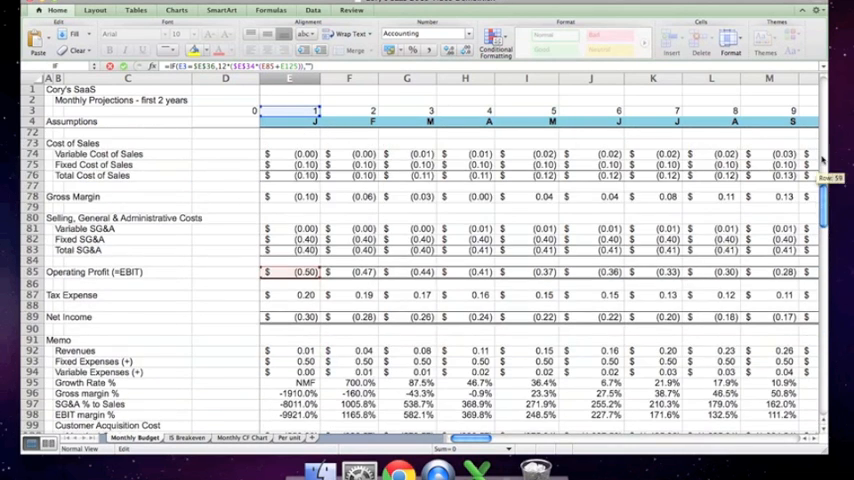
pyautogui.scroll(-3)
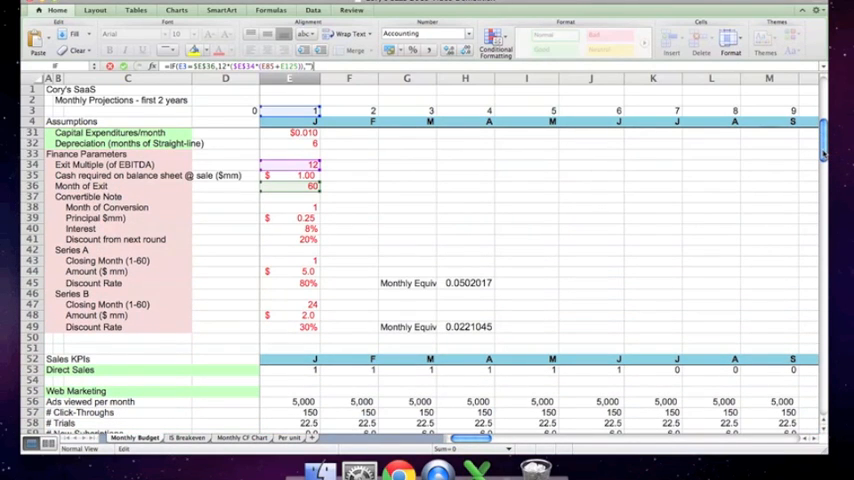
pyautogui.moveTo(366, 189)
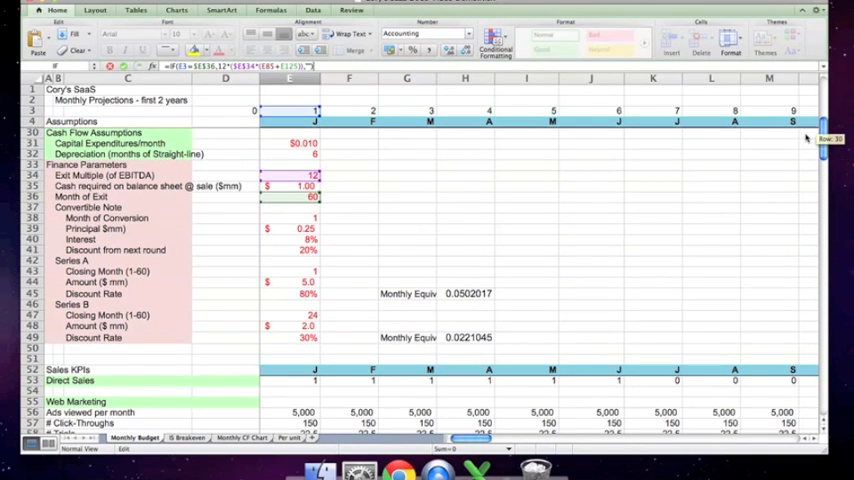
pyautogui.scroll(-3)
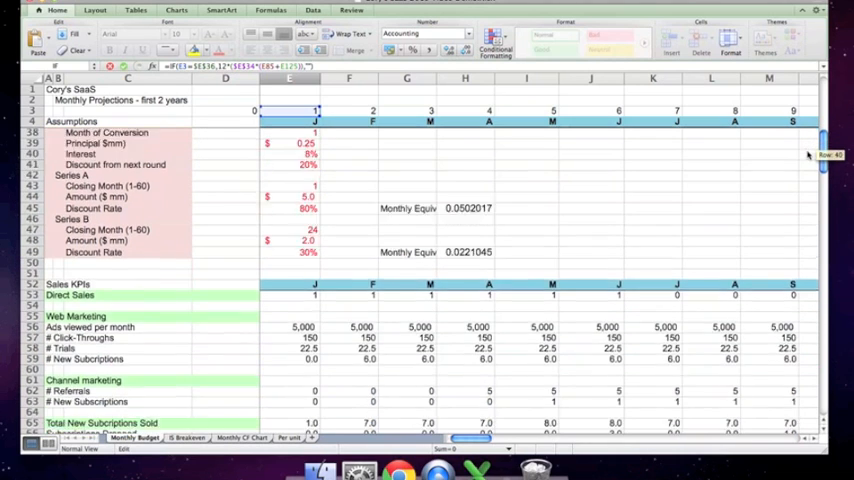
pyautogui.scroll(-3)
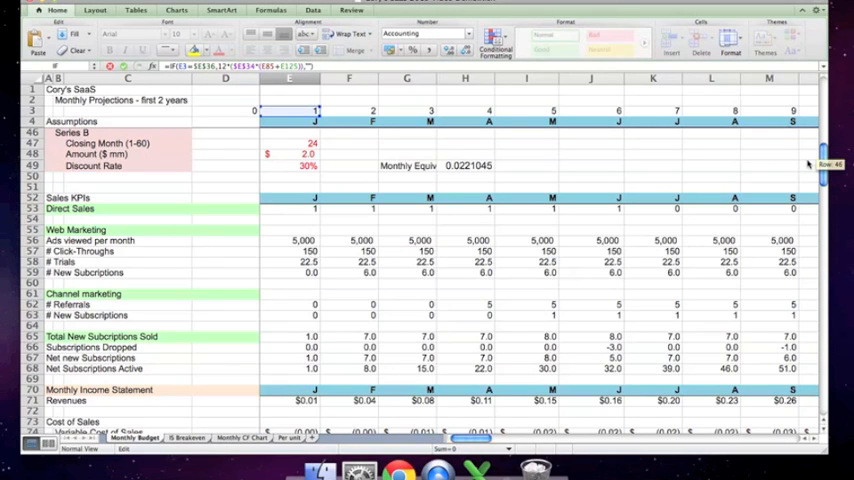
pyautogui.scroll(-3)
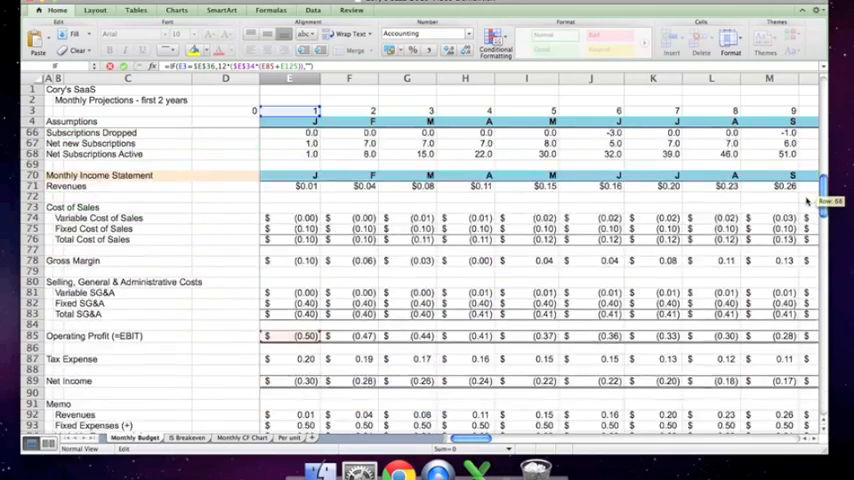
pyautogui.scroll(-3)
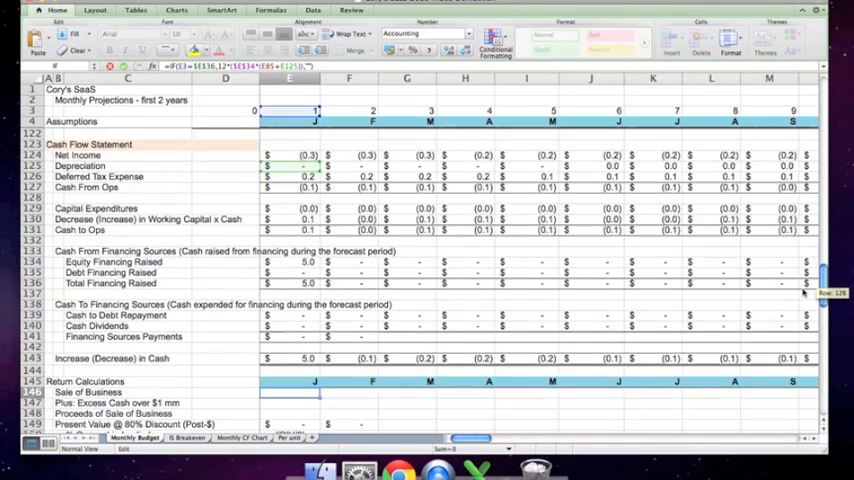
pyautogui.scroll(-3)
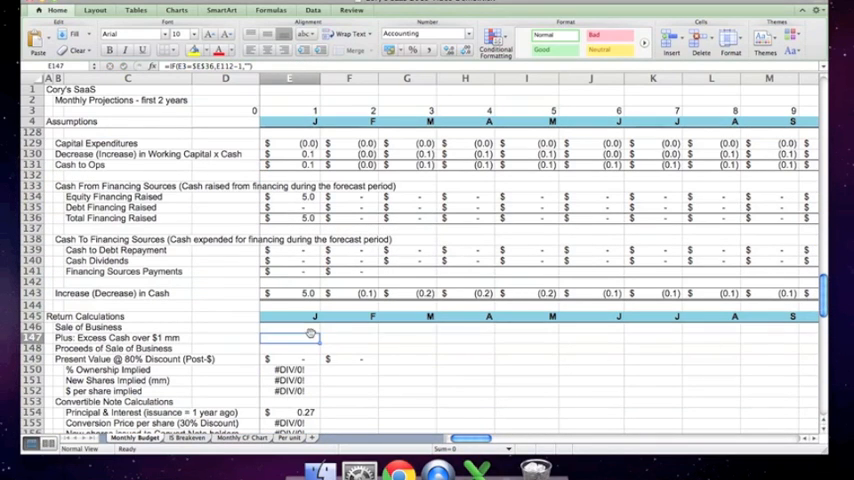
# Paste the E146 Sale of Business formula across F146:BL146.
pyautogui.click(710, 327)
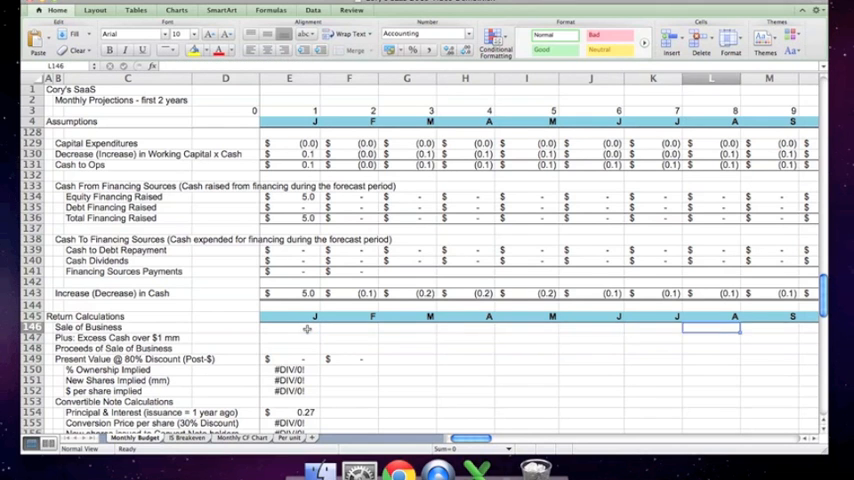
pyautogui.hscroll(3)
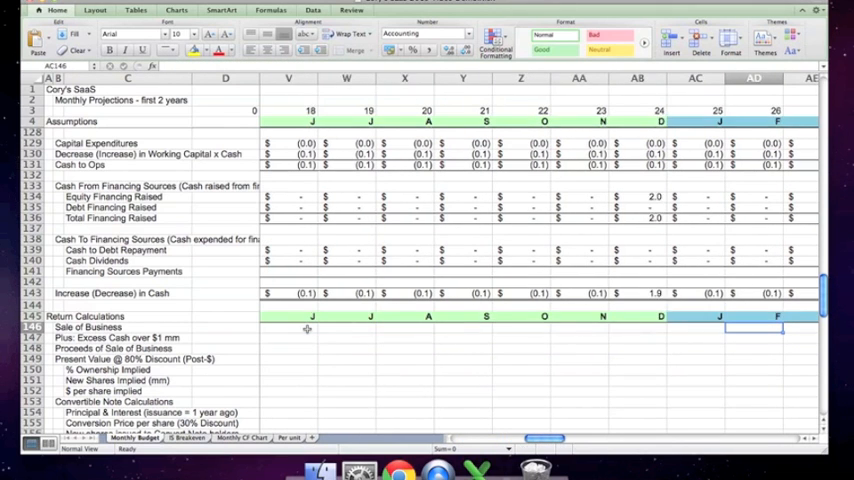
pyautogui.hscroll(3)
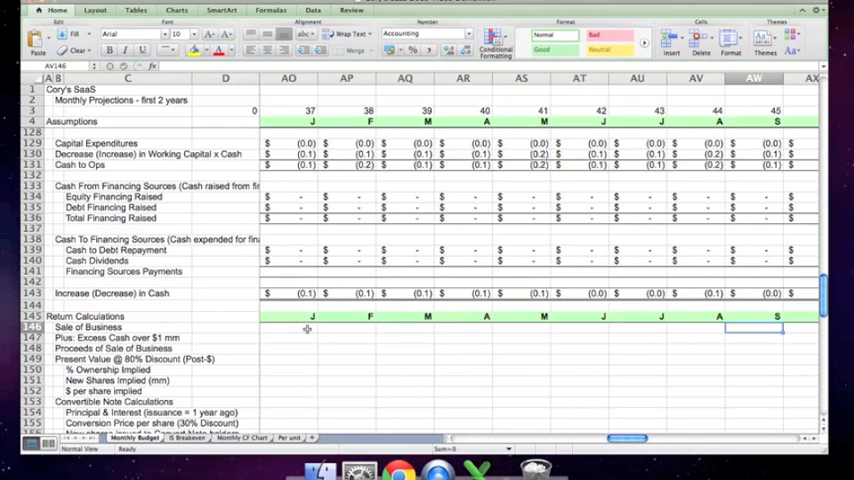
pyautogui.hscroll(3)
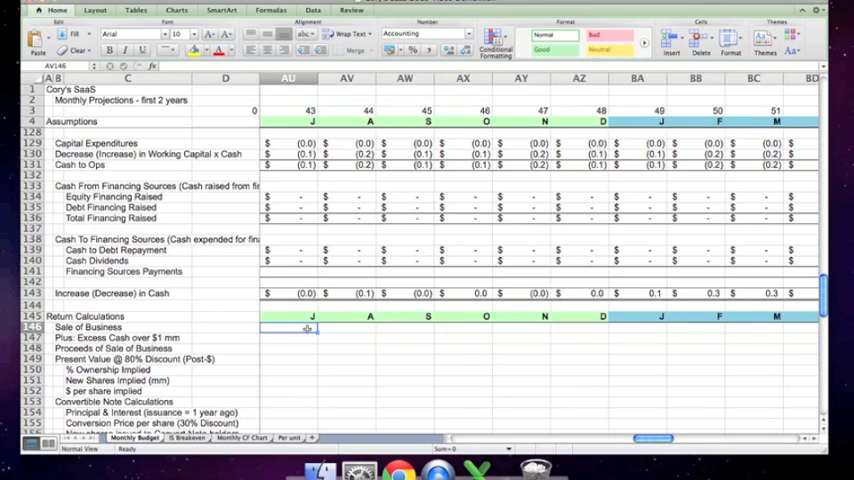
pyautogui.hscroll(-3)
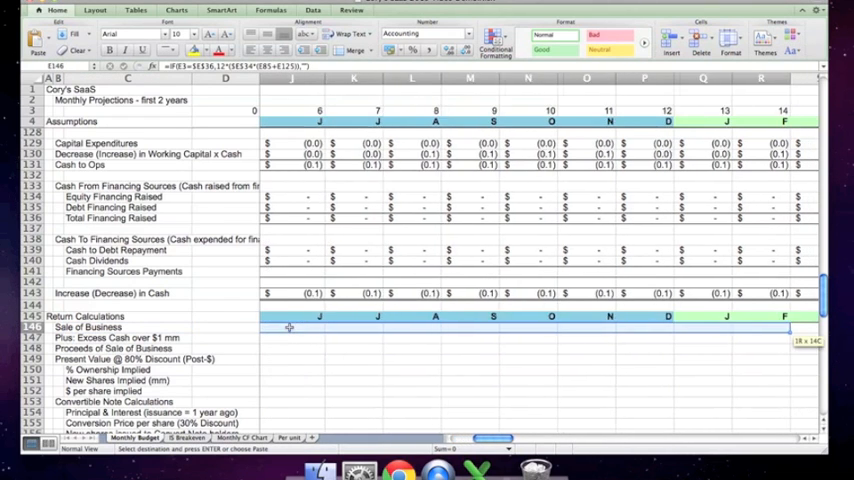
pyautogui.hscroll(3)
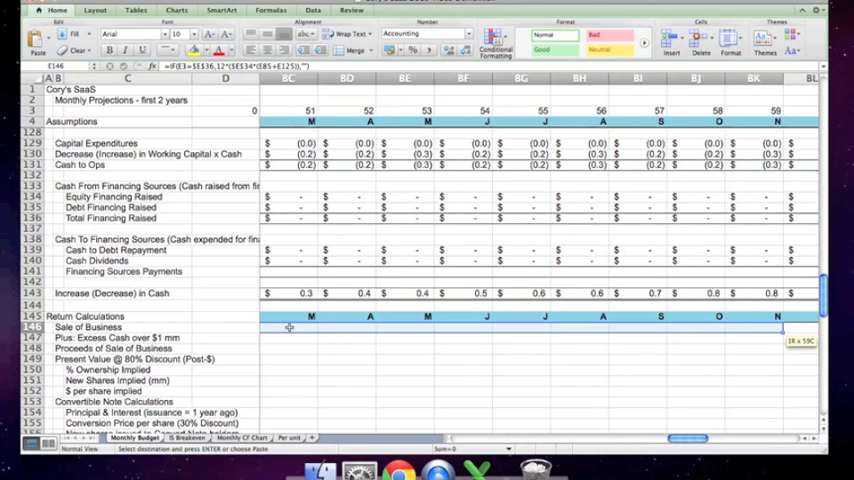
pyautogui.hscroll(3)
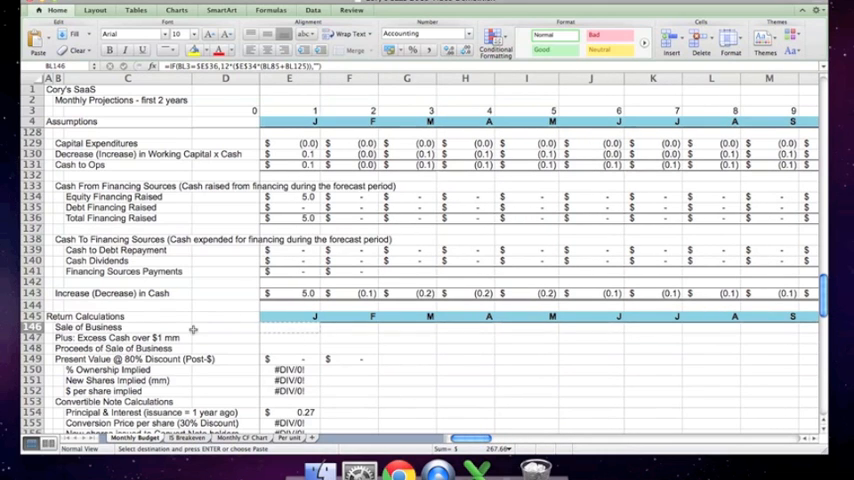
pyautogui.moveTo(275, 340)
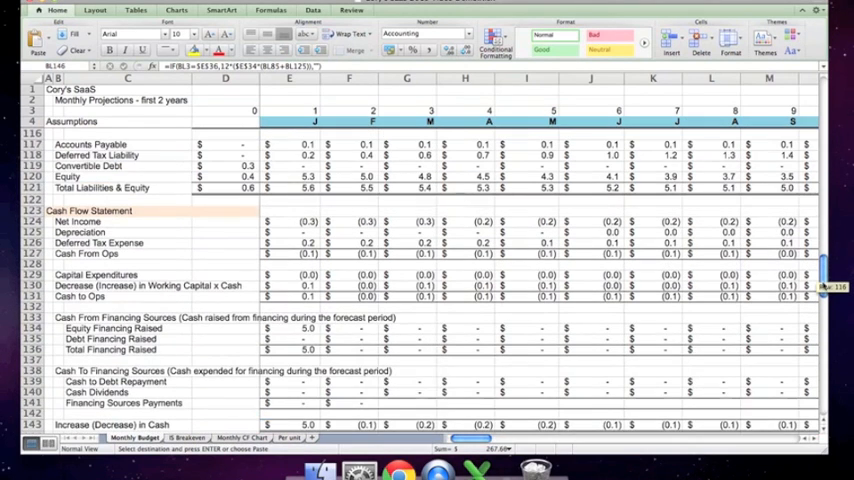
pyautogui.scroll(3)
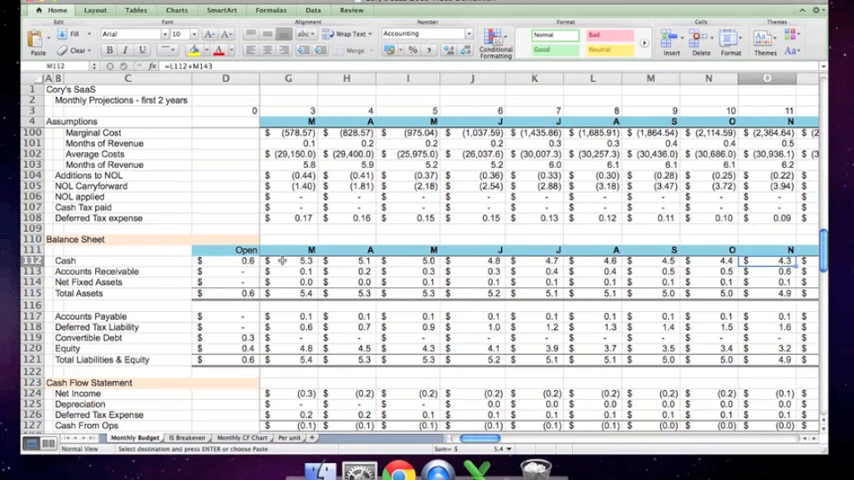
pyautogui.hscroll(3)
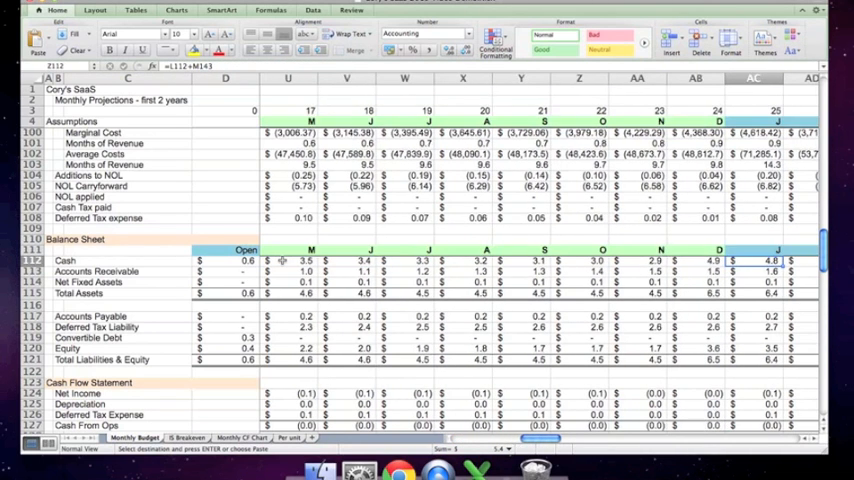
pyautogui.hscroll(3)
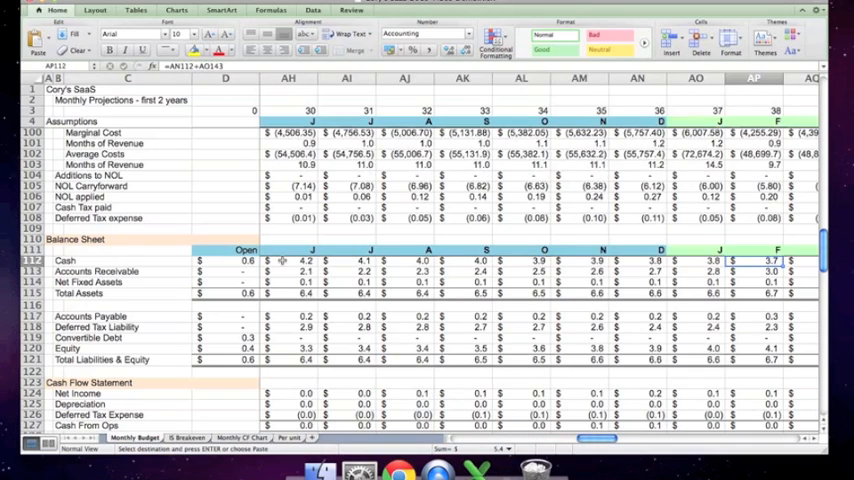
pyautogui.hscroll(3)
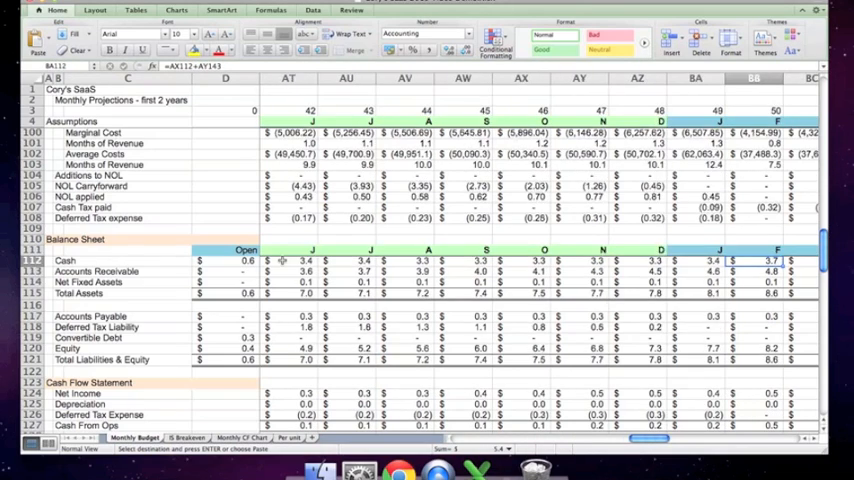
pyautogui.hscroll(3)
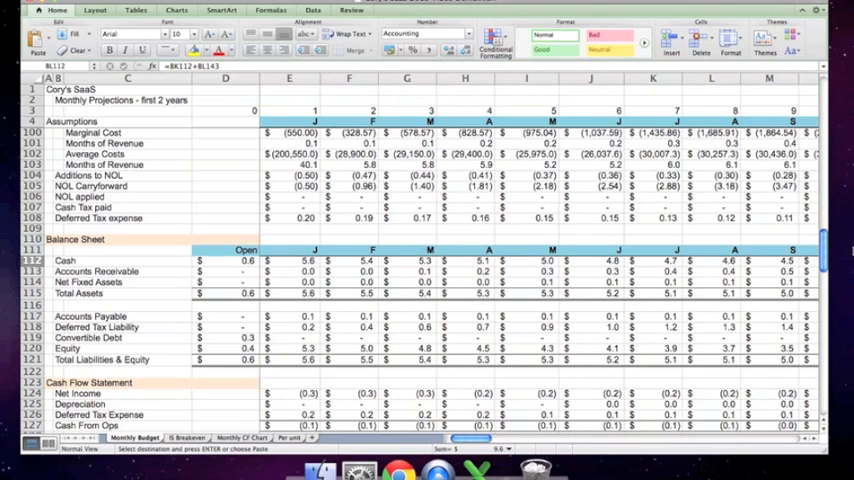
pyautogui.scroll(-3)
pyautogui.write('$BL$148/((1+$H$45)^($E$36-E3))')
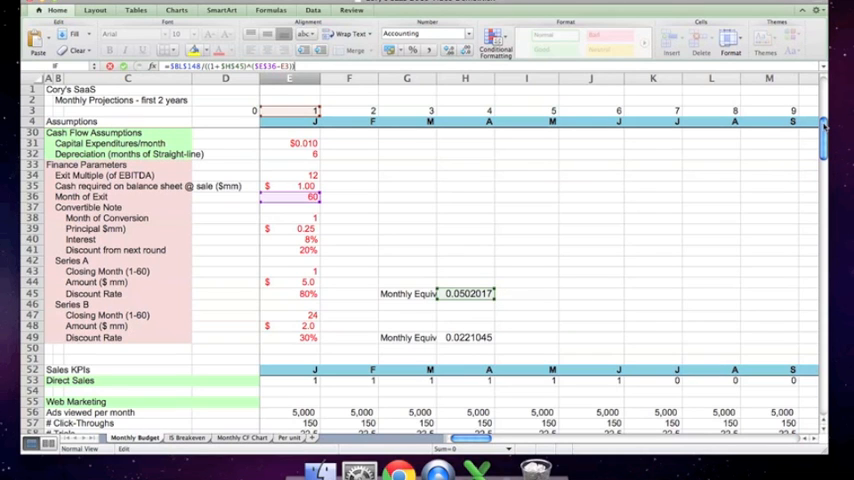
# Commit E149 as =$BL$148/((1+$H$45)^($E$36-E3)) and copy E146:X149.
pyautogui.scroll(-3)
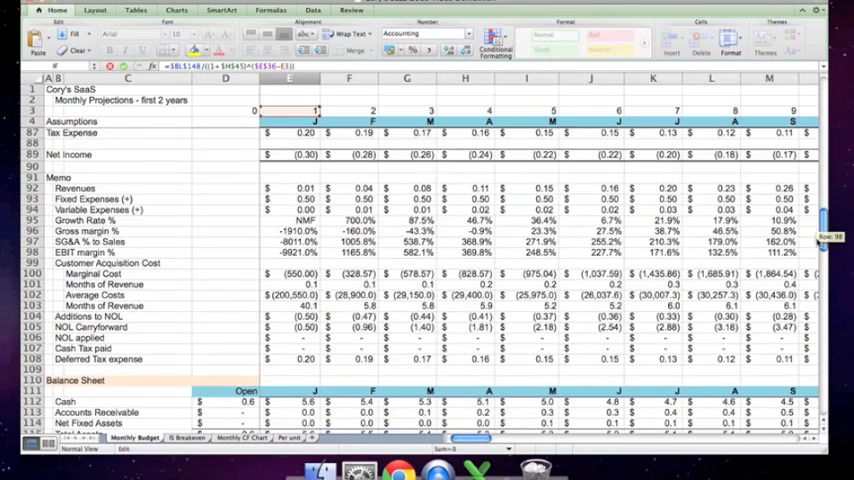
pyautogui.scroll(-3)
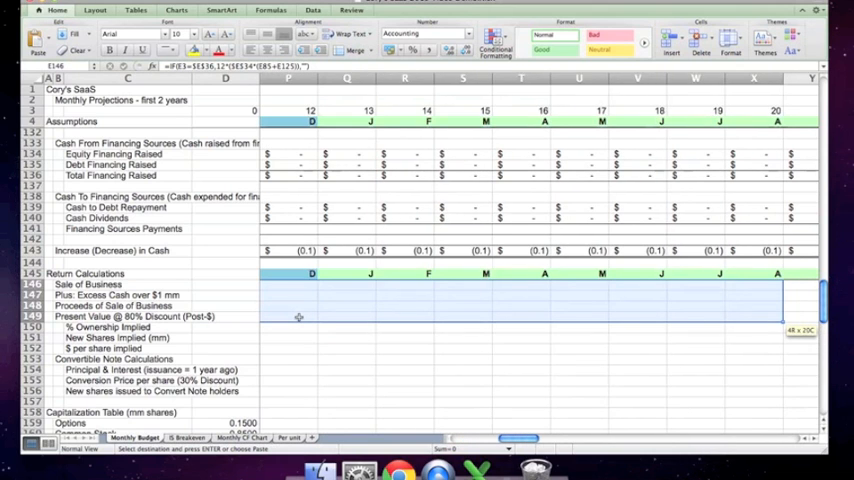
# Paste the return-calculation formulas through column BL and verify month-60 proceeds of 276.3.
pyautogui.hscroll(3)
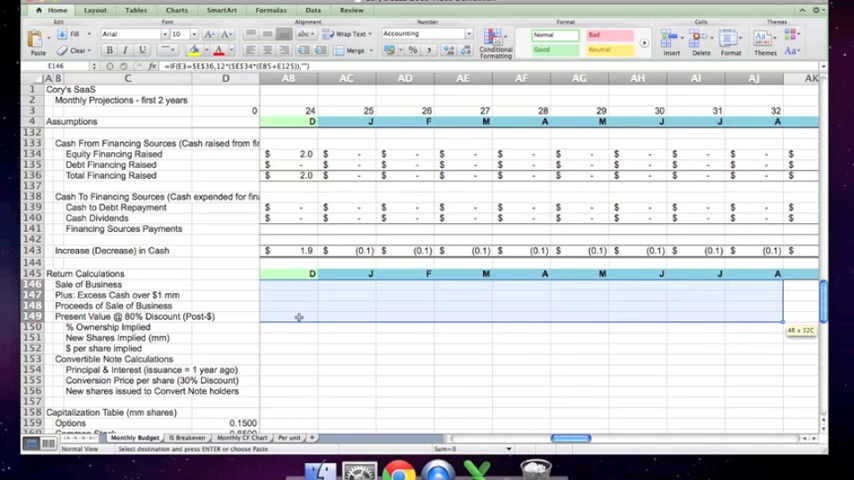
pyautogui.hscroll(3)
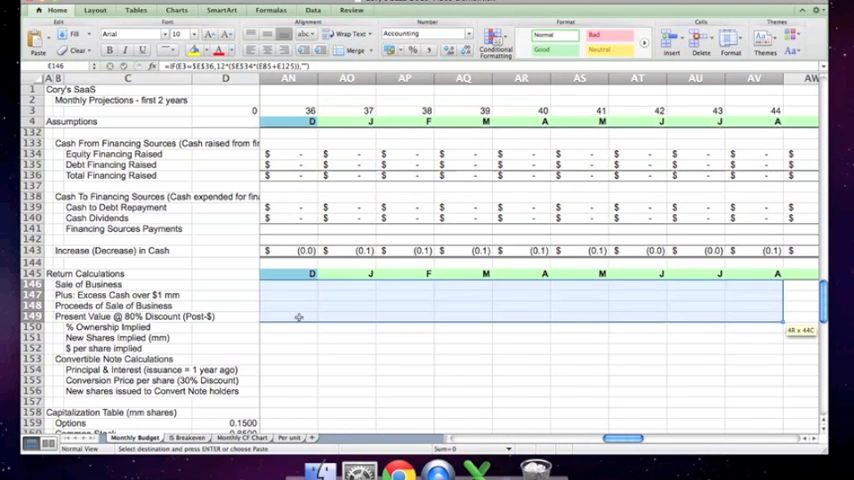
pyautogui.hscroll(3)
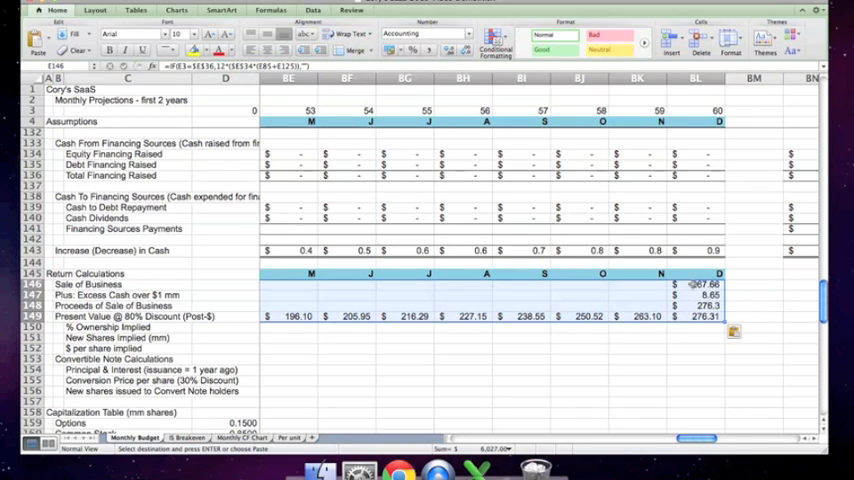
pyautogui.click(700, 284)
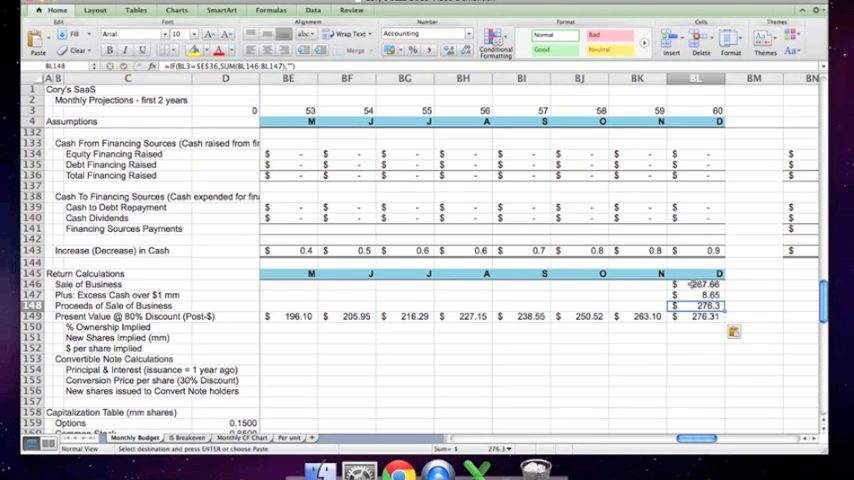
pyautogui.click(695, 316)
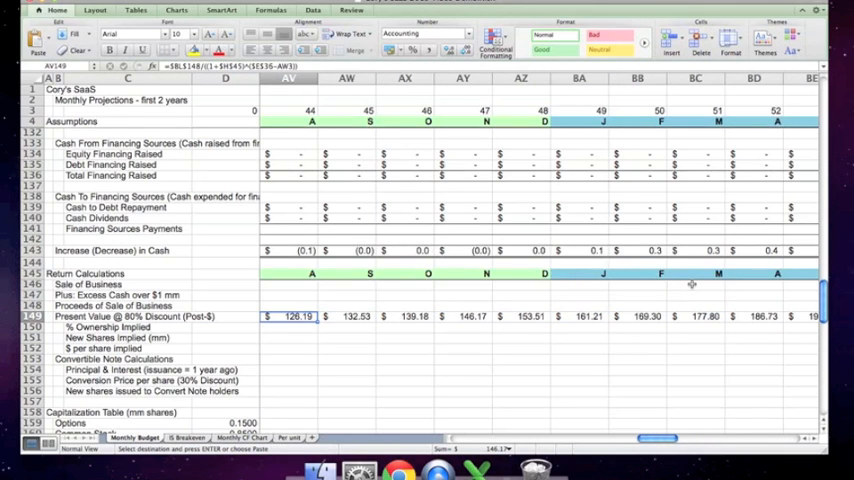
pyautogui.hscroll(-3)
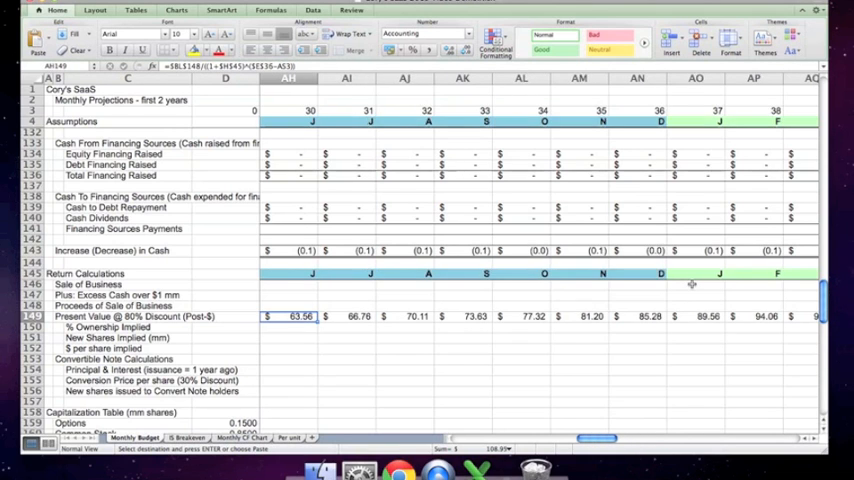
pyautogui.hscroll(-3)
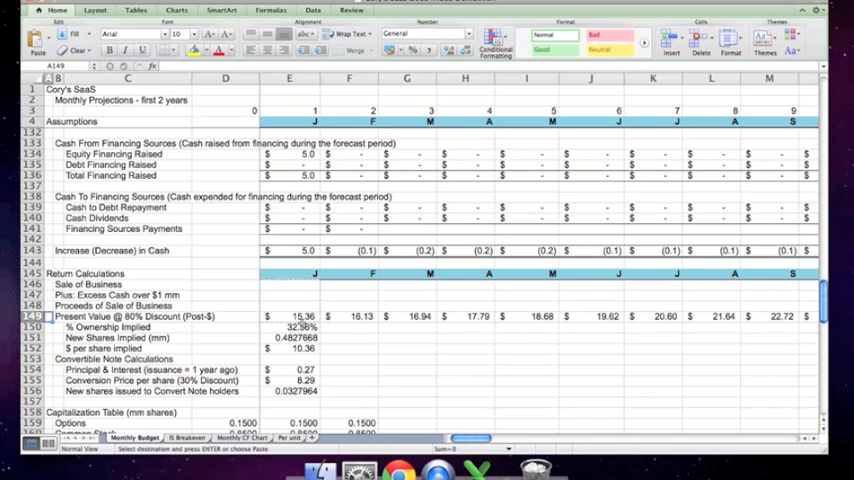
pyautogui.click(289, 316)
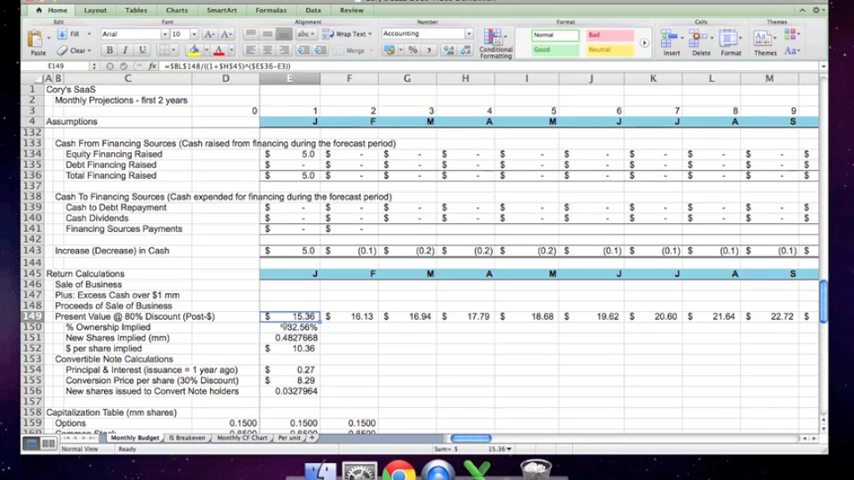
pyautogui.click(289, 327)
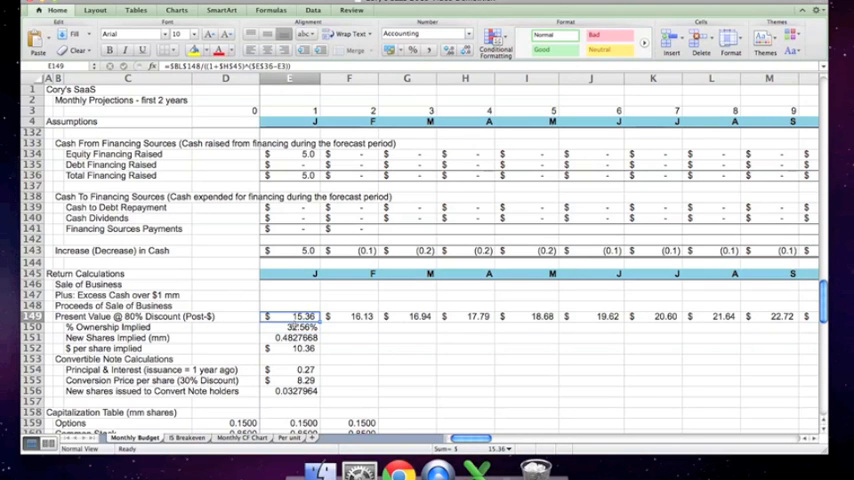
pyautogui.click(289, 327)
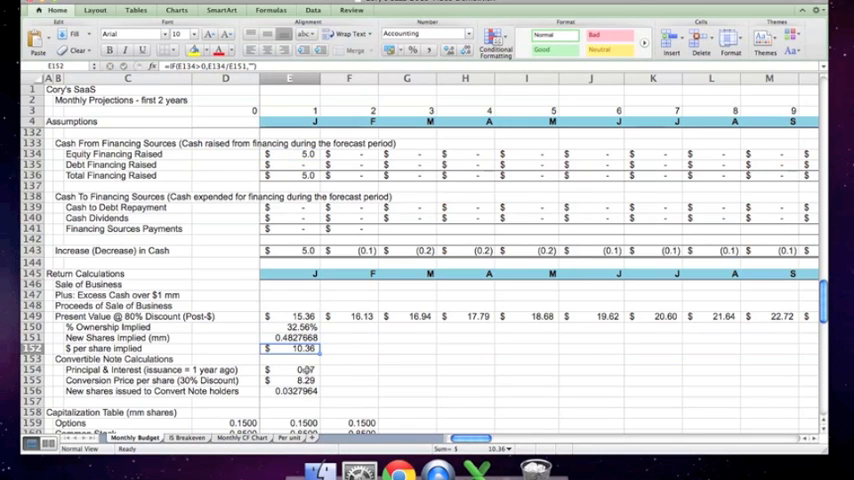
pyautogui.click(289, 369)
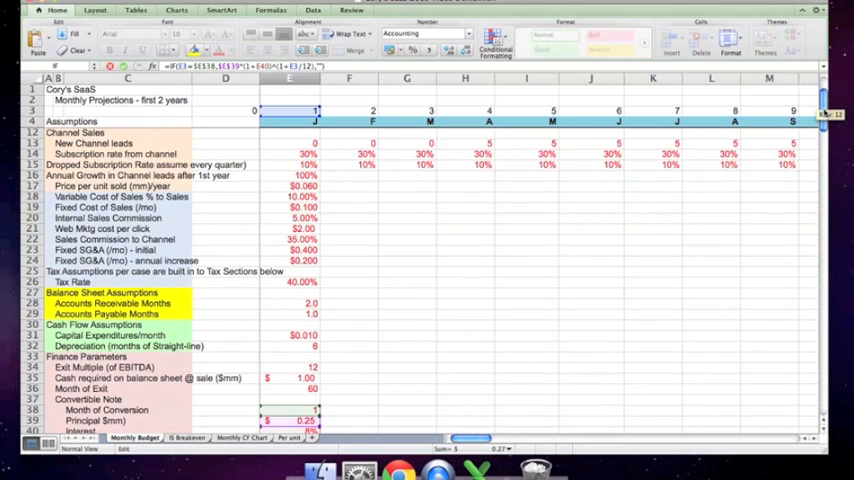
pyautogui.scroll(-3)
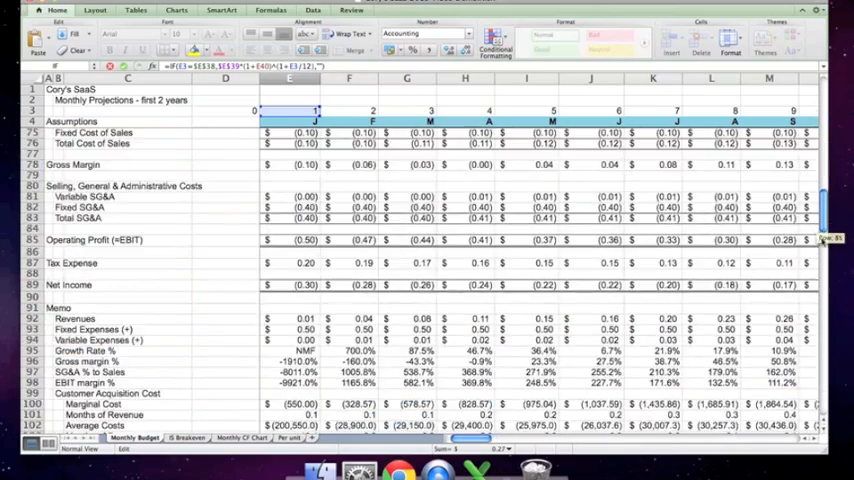
pyautogui.scroll(-3)
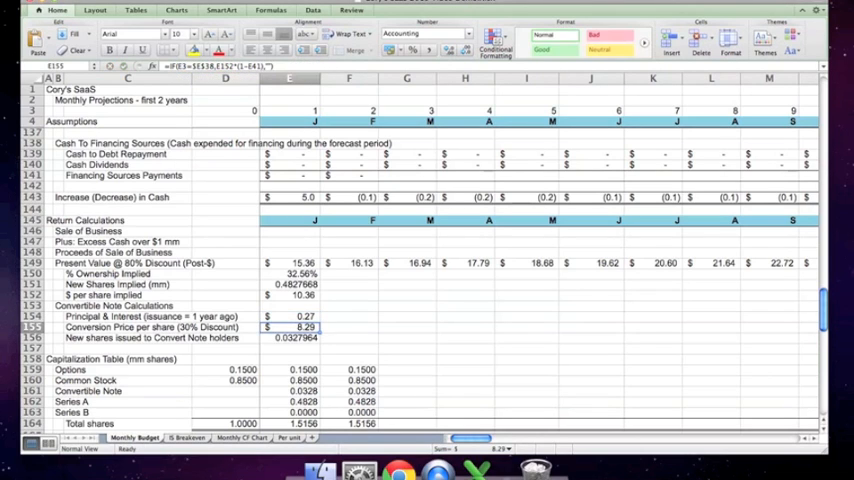
pyautogui.click(289, 316)
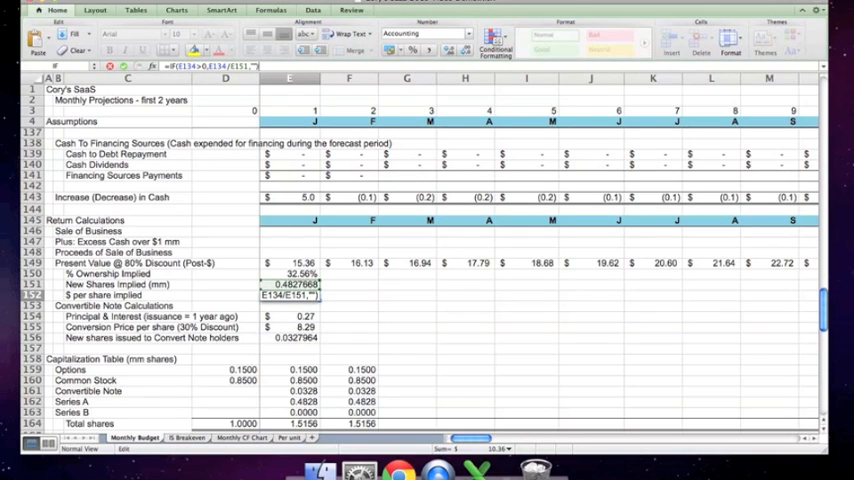
pyautogui.click(289, 294)
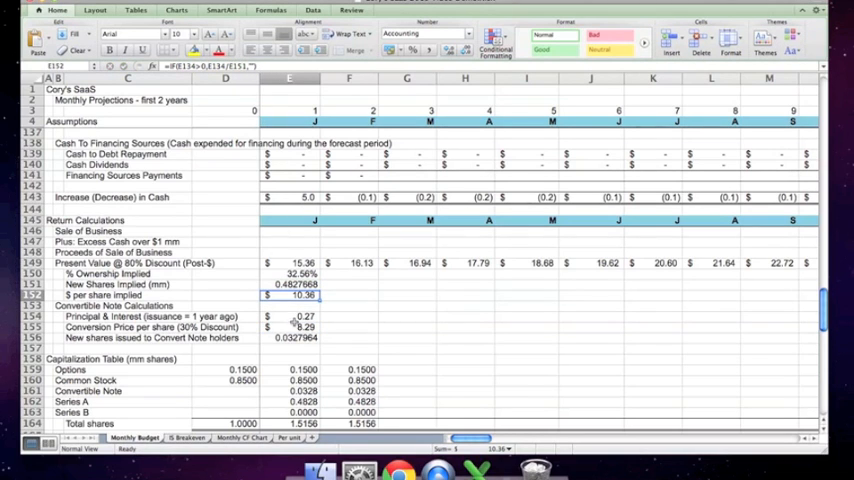
pyautogui.click(290, 327)
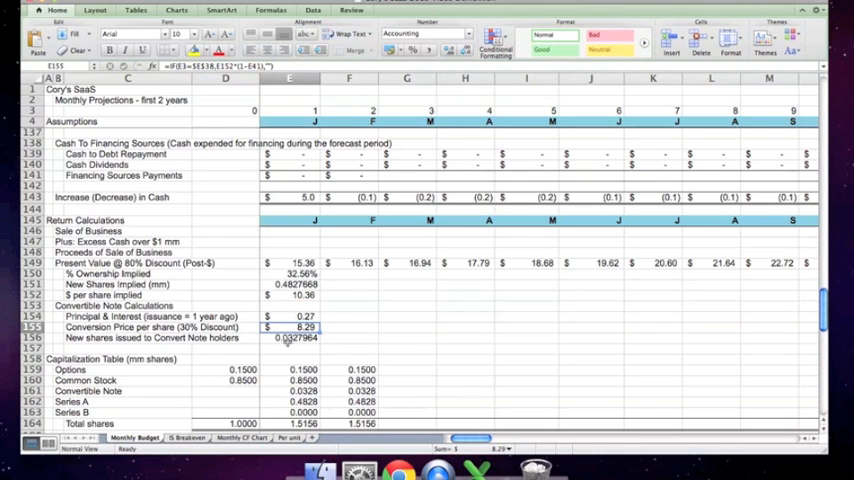
pyautogui.click(290, 337)
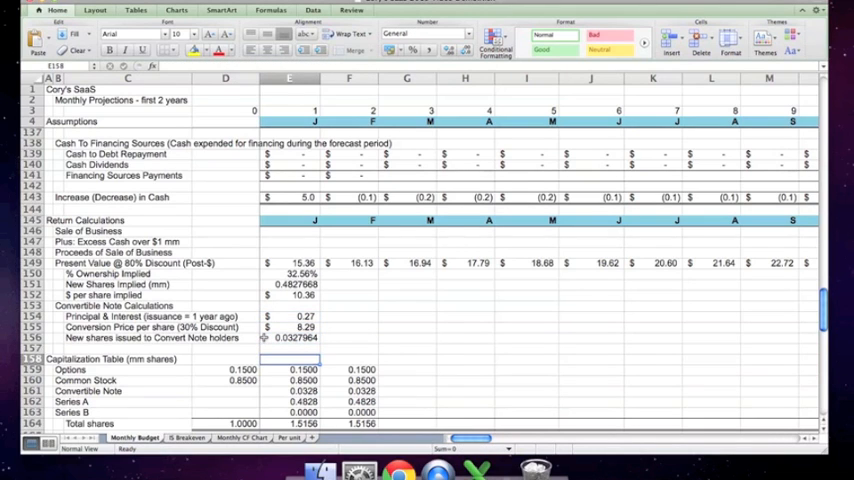
pyautogui.click(289, 369)
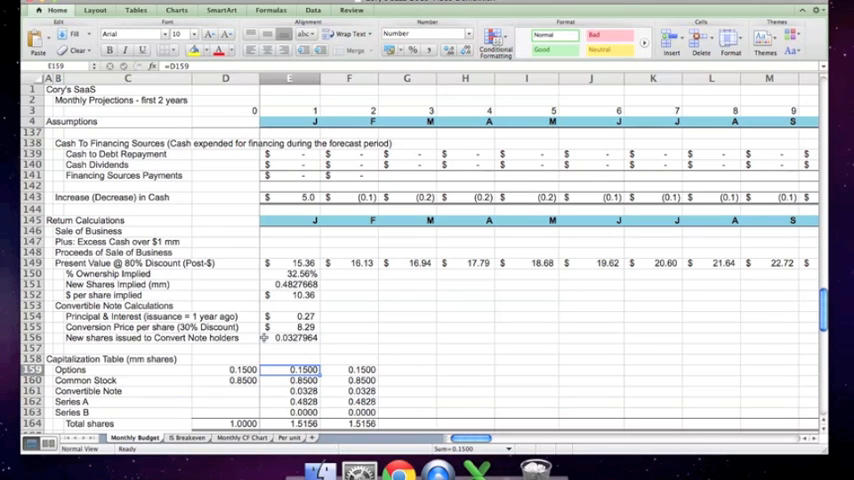
pyautogui.click(225, 369)
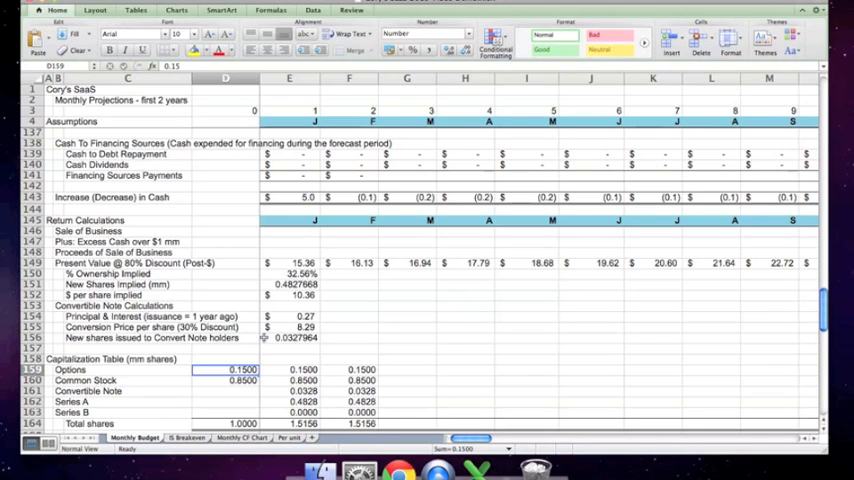
pyautogui.click(225, 380)
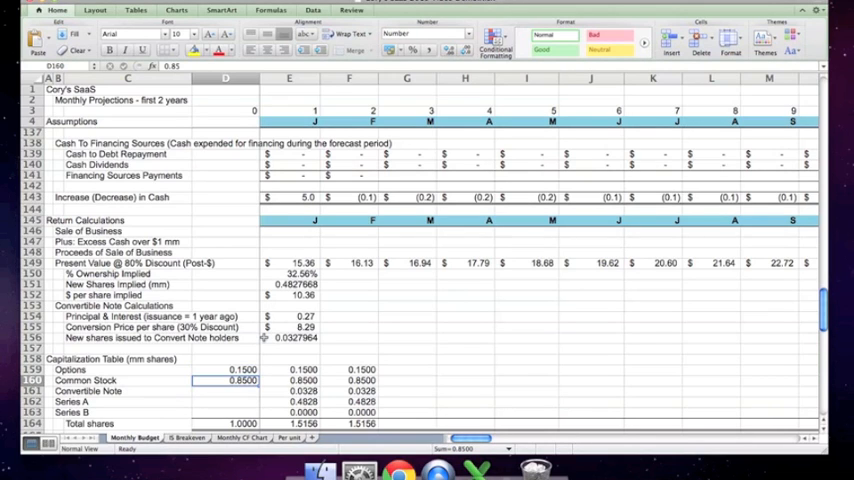
pyautogui.click(225, 369)
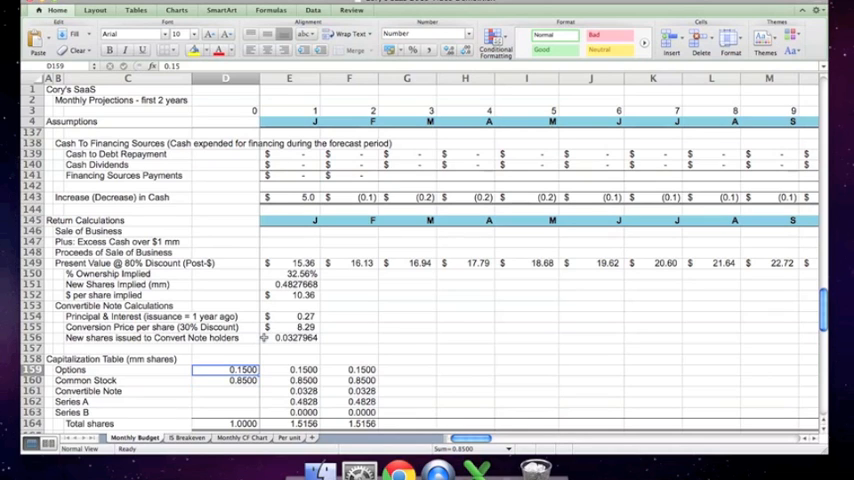
pyautogui.click(289, 369)
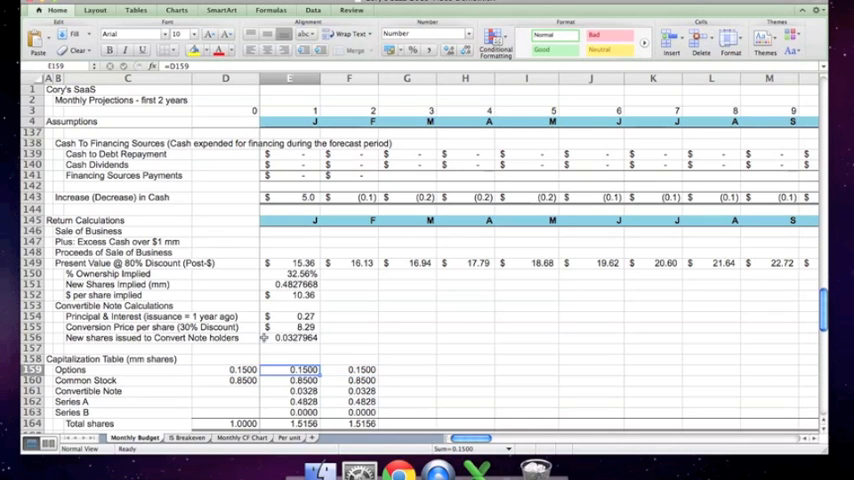
pyautogui.click(290, 390)
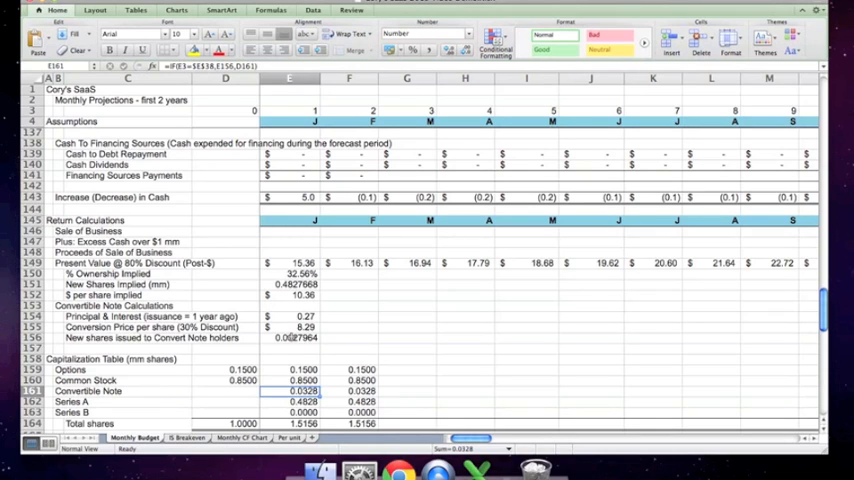
pyautogui.click(290, 338)
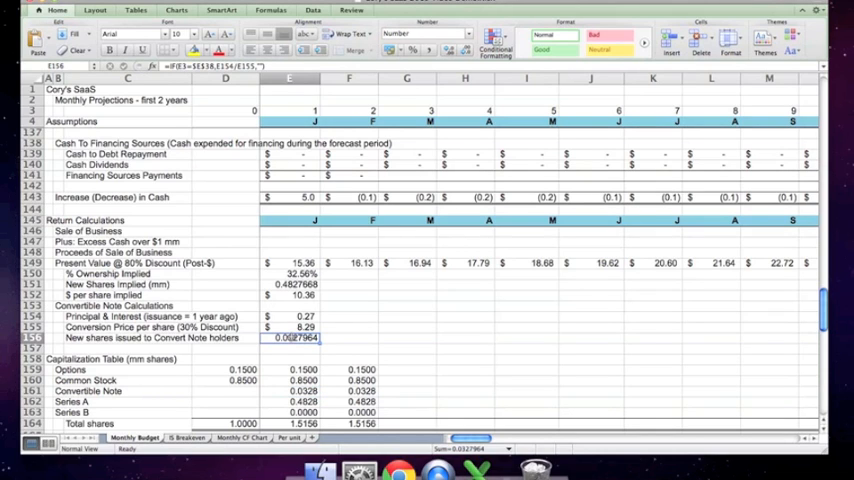
pyautogui.moveTo(277, 390)
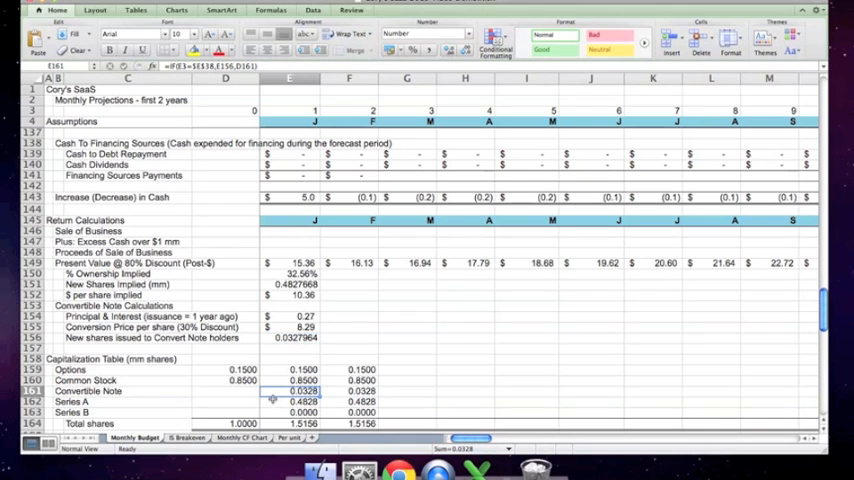
pyautogui.click(290, 284)
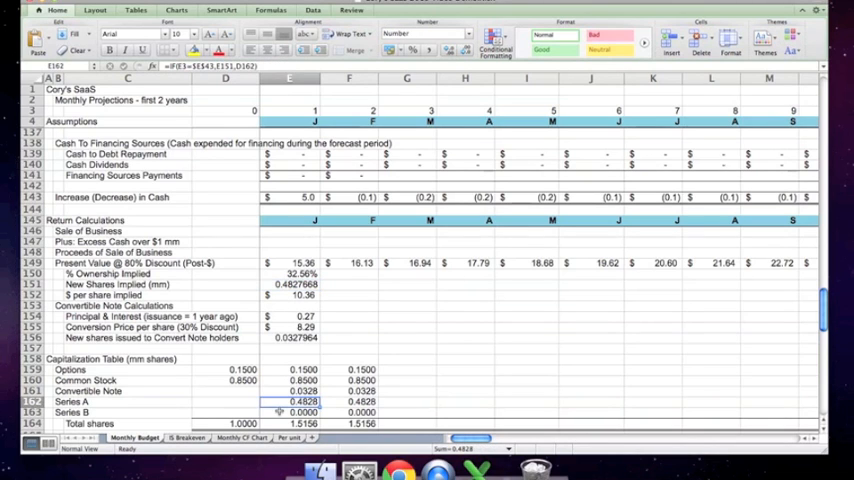
pyautogui.click(290, 412)
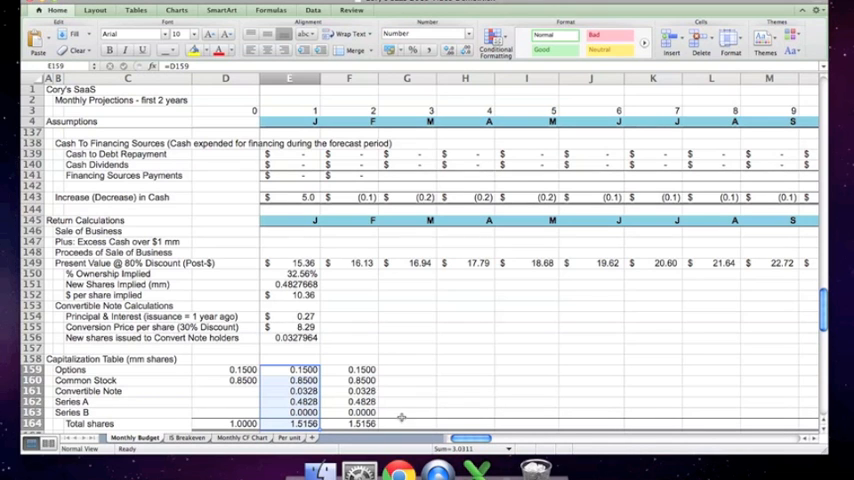
pyautogui.scroll(-3)
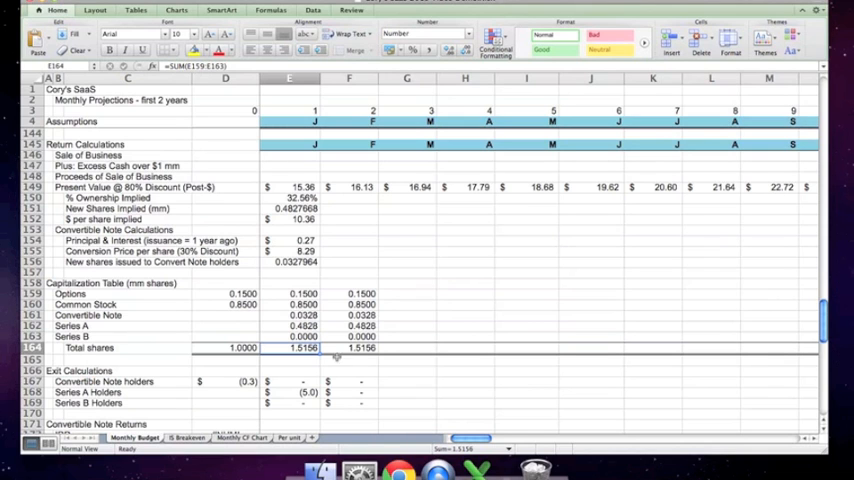
pyautogui.scroll(-3)
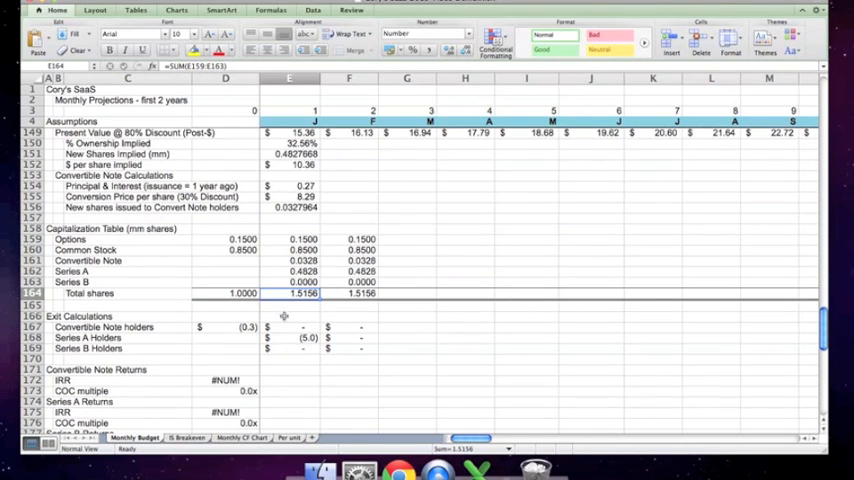
pyautogui.click(289, 327)
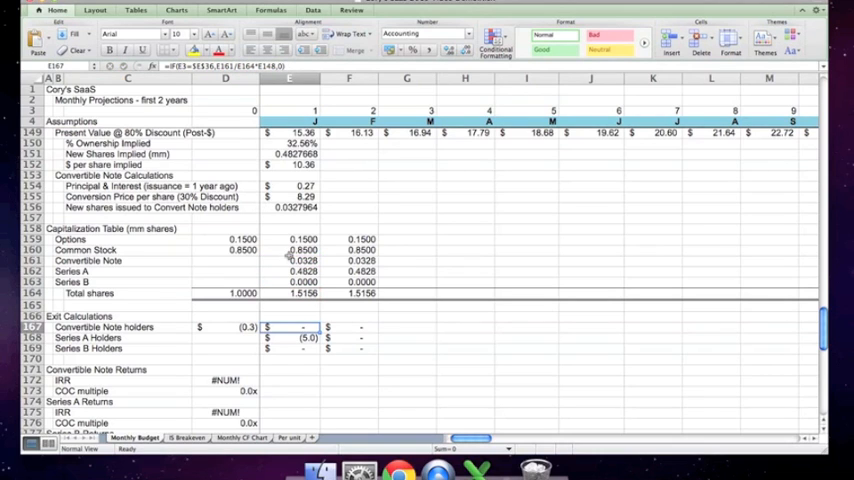
pyautogui.click(289, 260)
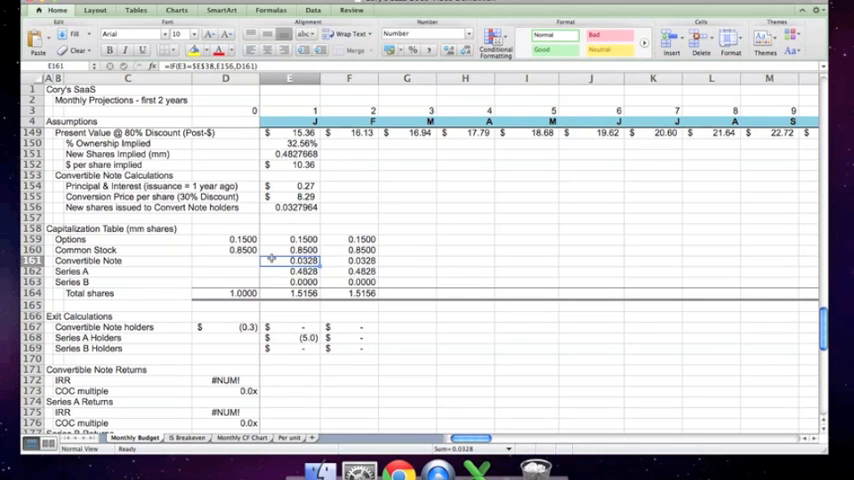
pyautogui.click(290, 293)
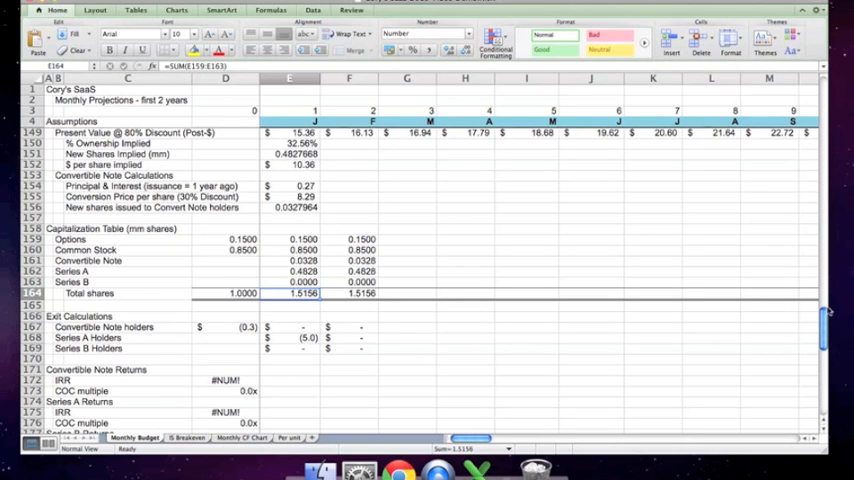
pyautogui.scroll(-3)
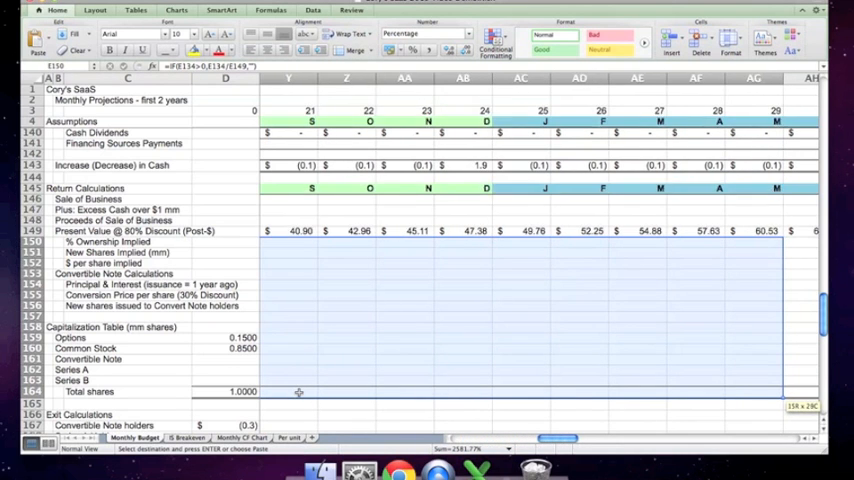
# Inspect the E150 implied ownership formula =IF(E134>0,E134/E149,"") and its 32.56% result.
pyautogui.hscroll(3)
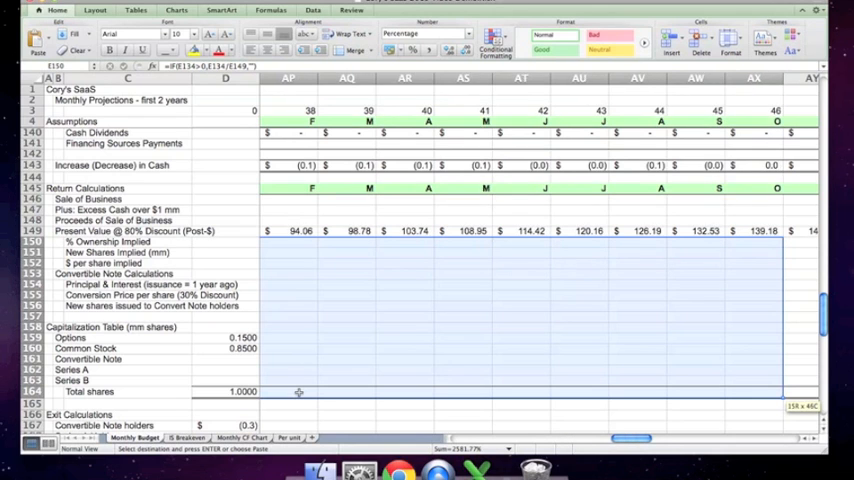
pyautogui.hscroll(3)
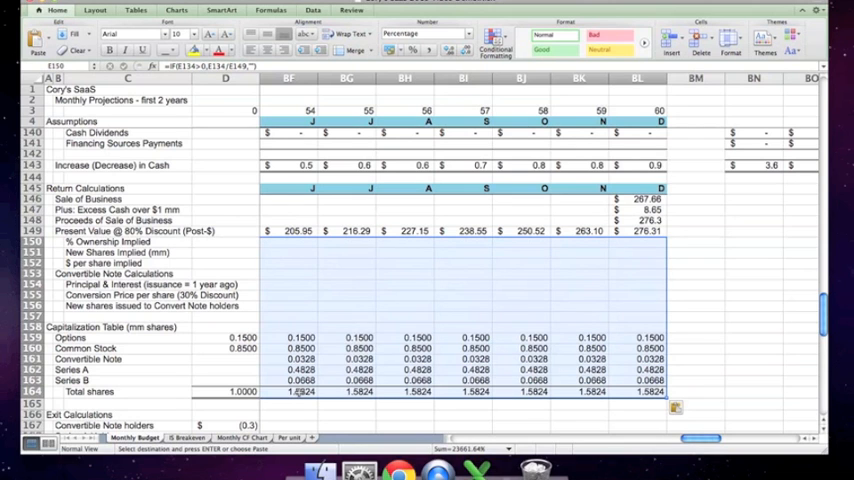
pyautogui.hscroll(3)
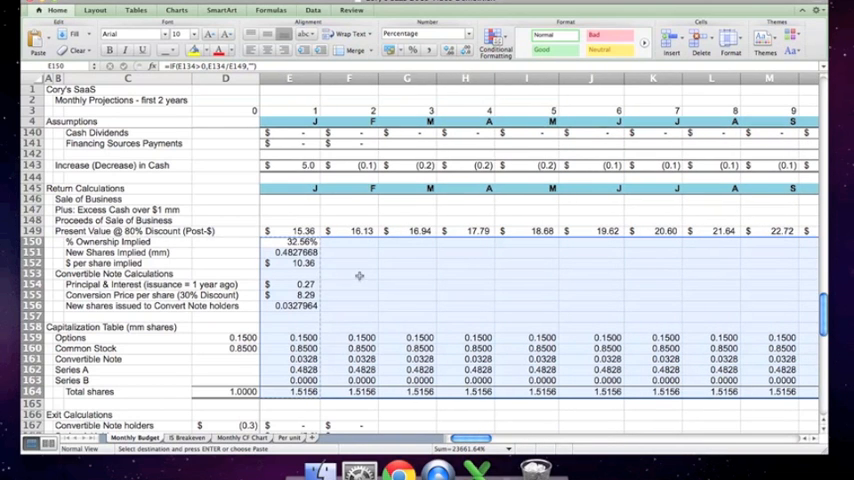
pyautogui.click(290, 241)
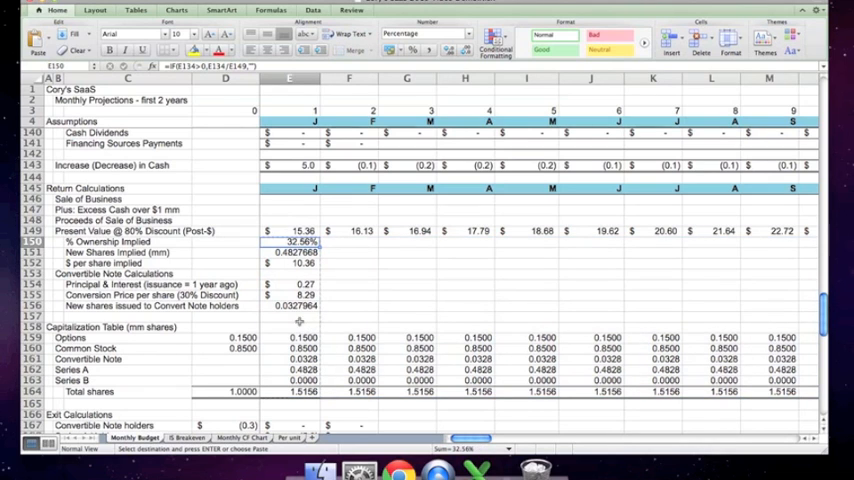
pyautogui.click(289, 306)
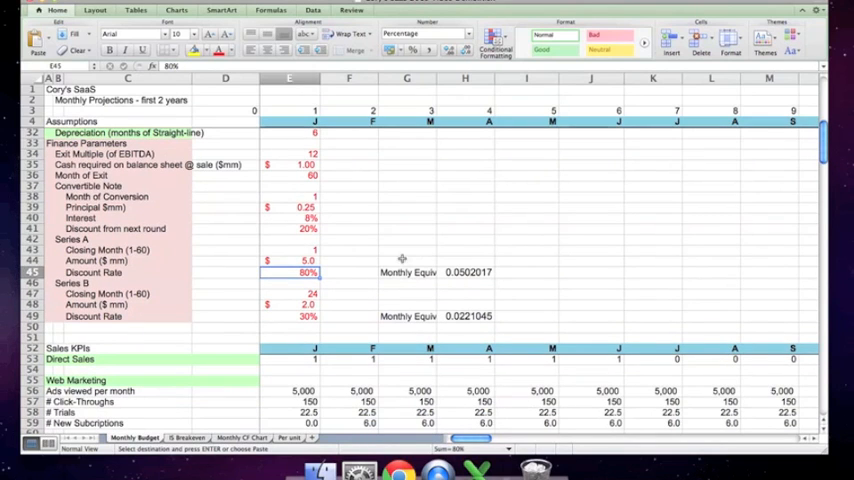
pyautogui.click(289, 316)
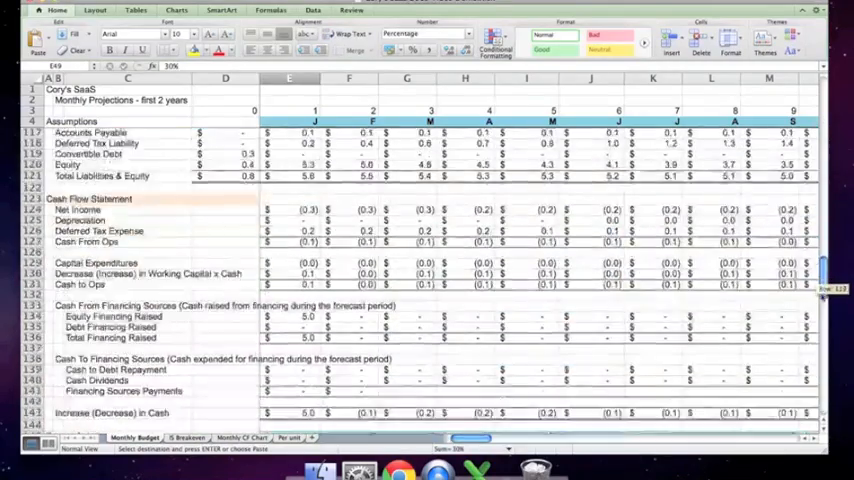
pyautogui.scroll(-3)
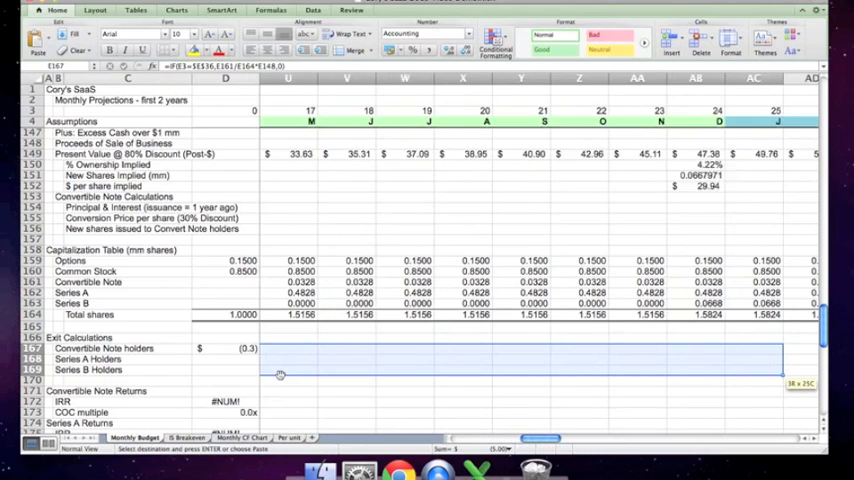
# Enter =IF(BL3=$E$36,BL161/BL164*BL148,0) for note holders, yielding a 5.73 month-60 payout.
pyautogui.hscroll(3)
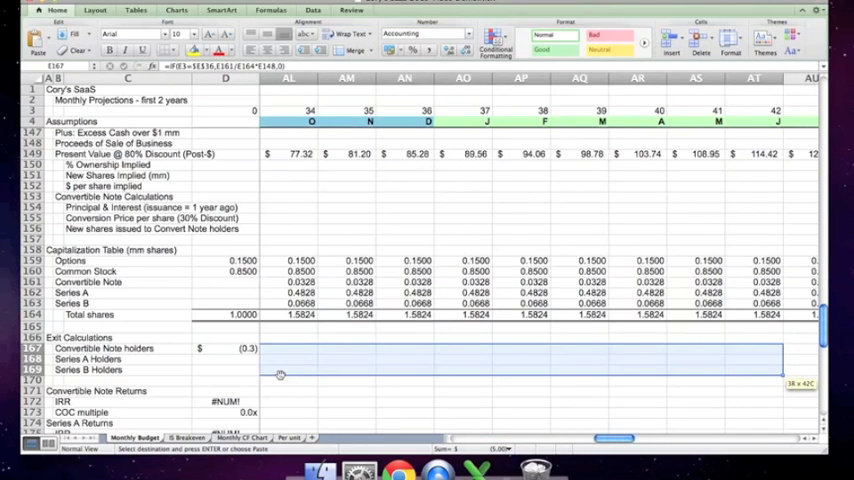
pyautogui.hscroll(3)
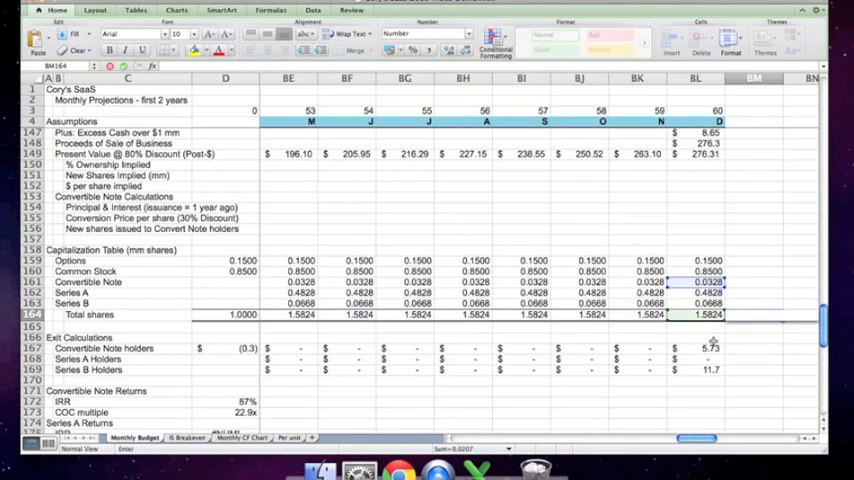
pyautogui.click(695, 348)
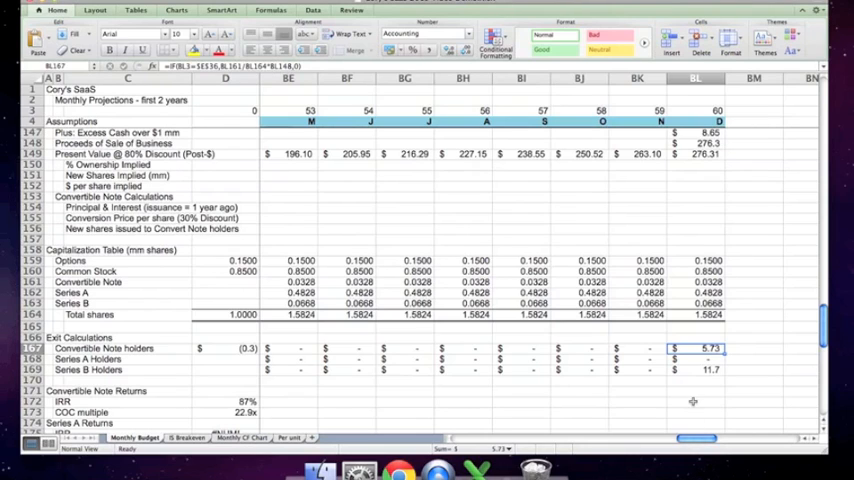
pyautogui.click(696, 358)
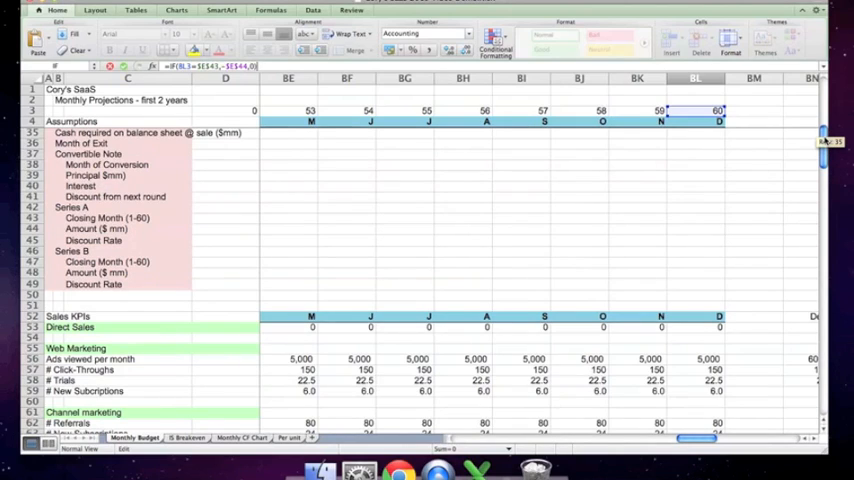
# Enter nested IF cash-flow formulas in BL168 and BL169 for Series A and B holders.
pyautogui.scroll(-3)
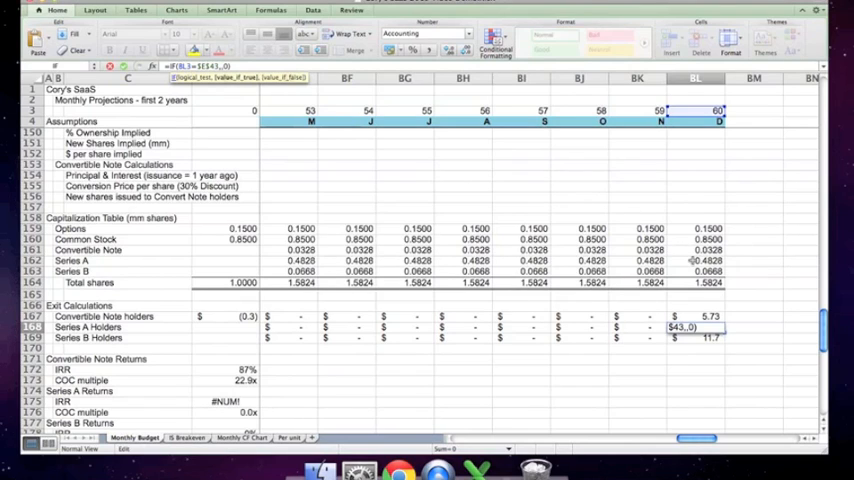
pyautogui.click(709, 260)
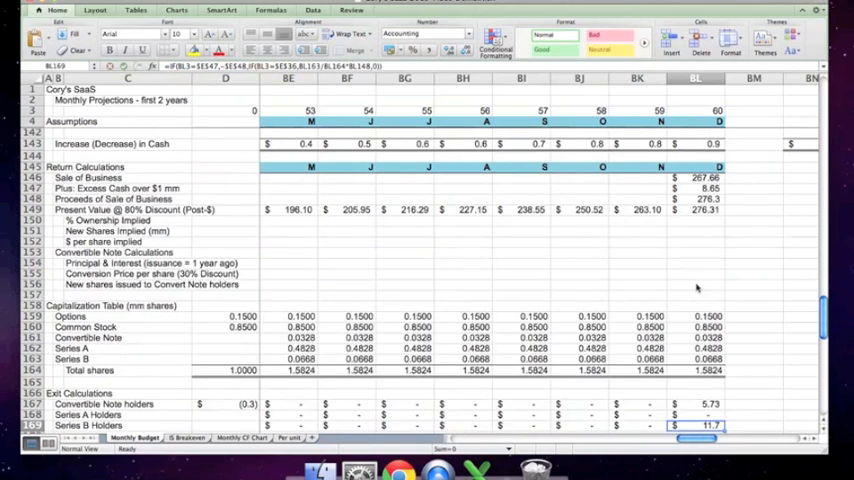
pyautogui.click(696, 413)
pyautogui.write('=IF(BL3=$E$3,BL162/BL164*BL148,0)')
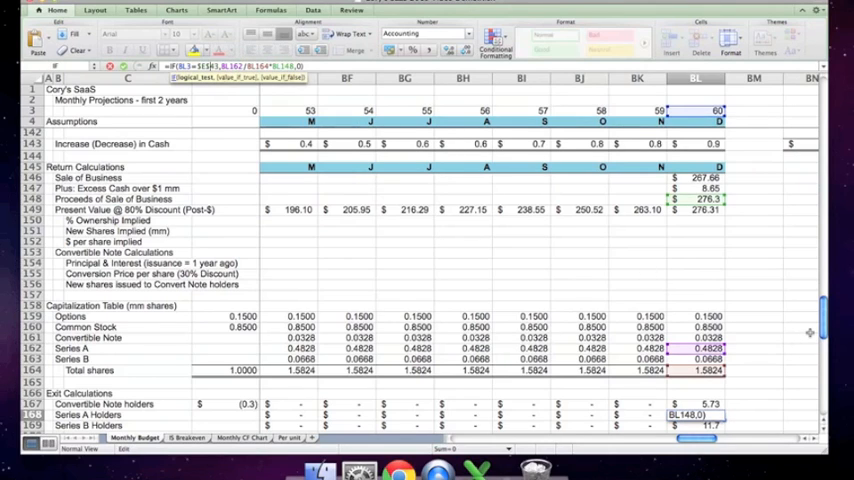
pyautogui.scroll(3)
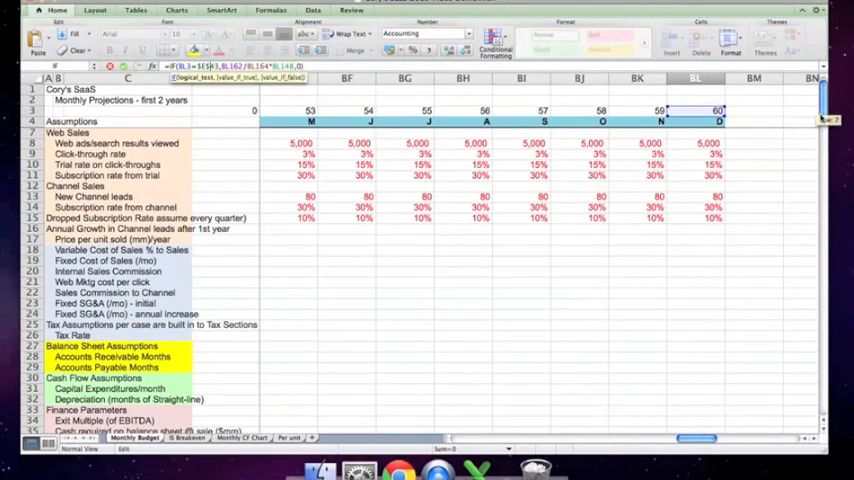
pyautogui.scroll(-3)
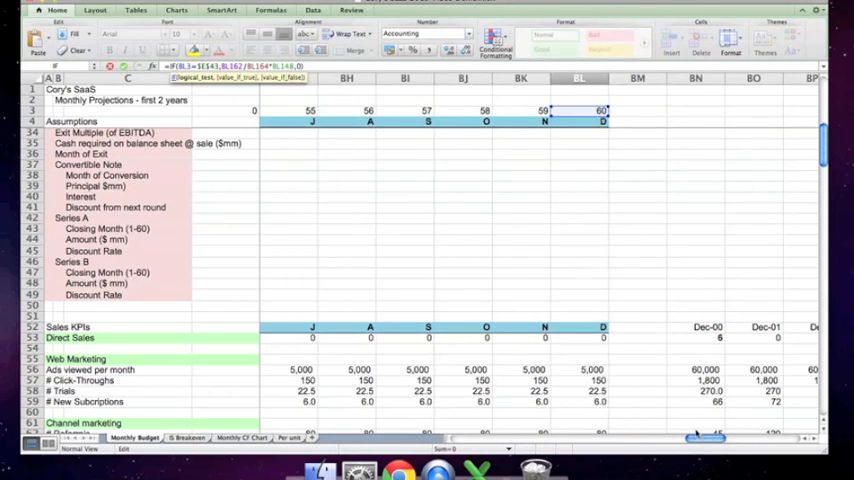
pyautogui.scroll(-3)
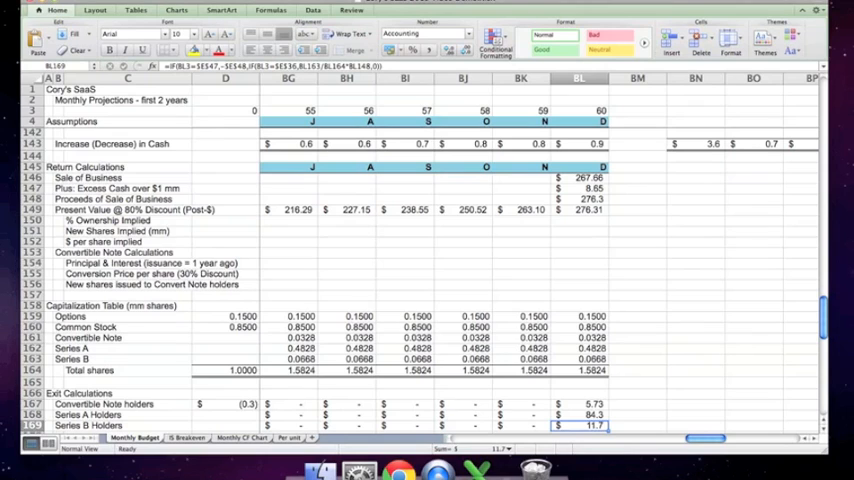
pyautogui.click(578, 414)
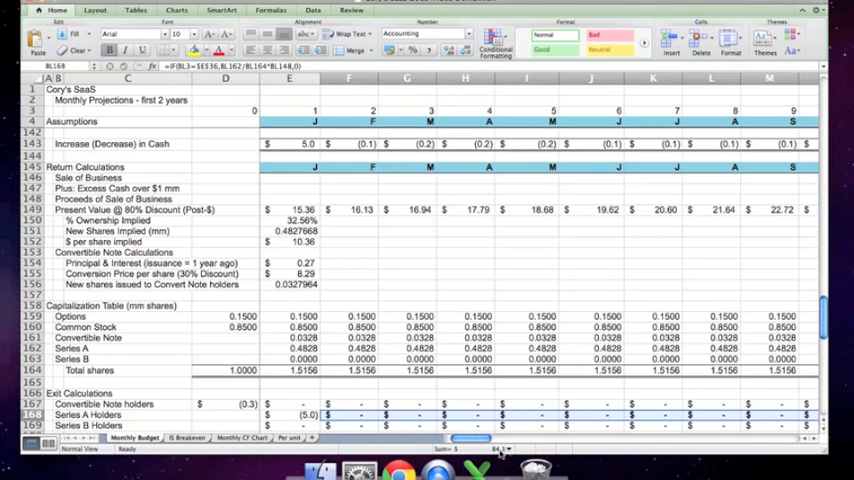
# Check the month-60 exit formulas for Series B holders, Series A holders and sale proceeds.
pyautogui.hscroll(3)
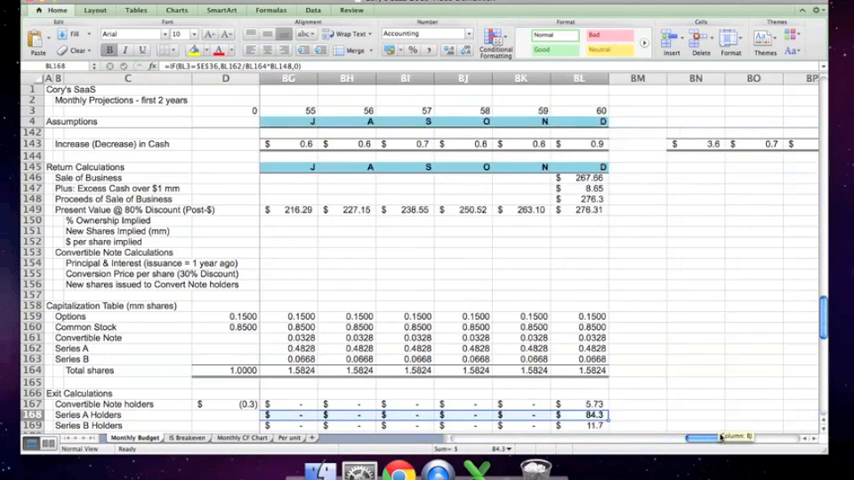
pyautogui.hscroll(3)
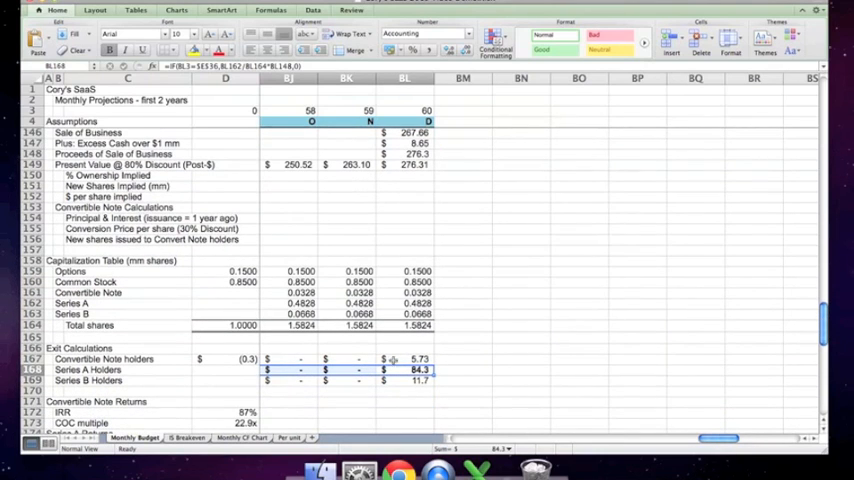
pyautogui.click(404, 380)
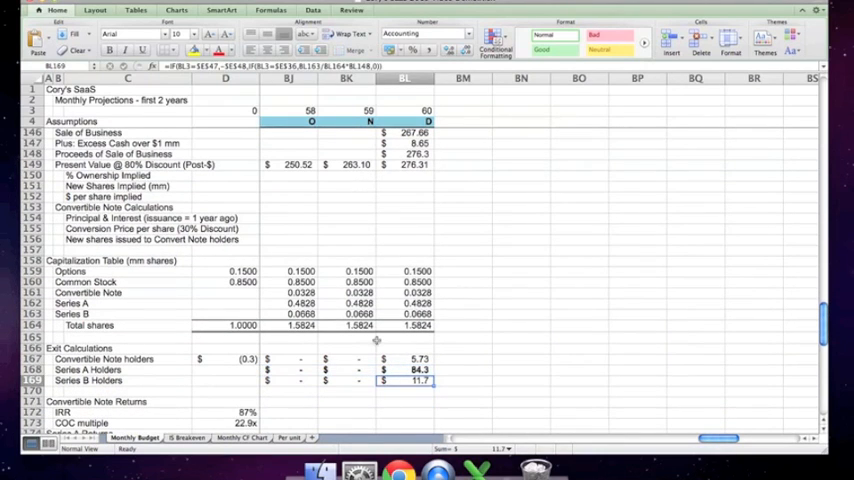
pyautogui.moveTo(338, 113)
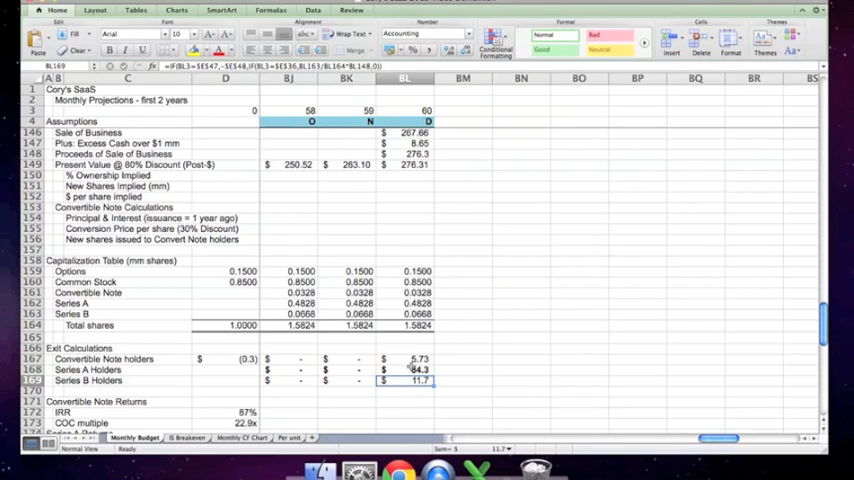
pyautogui.click(405, 369)
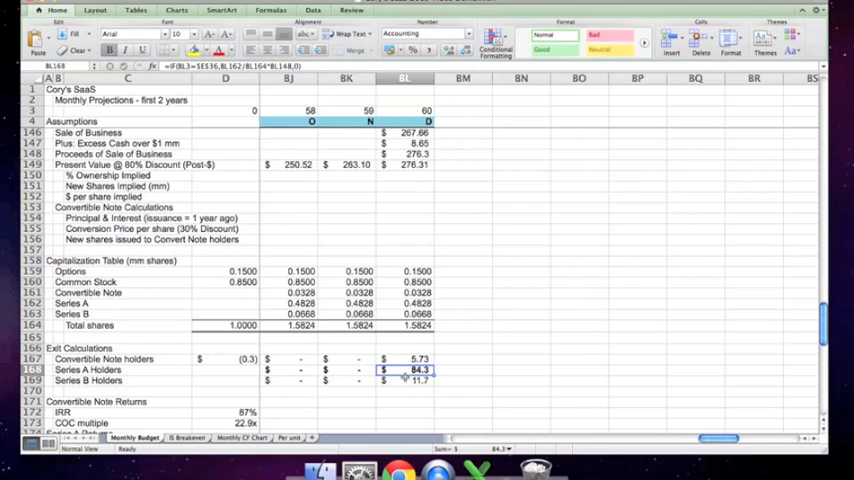
pyautogui.click(405, 380)
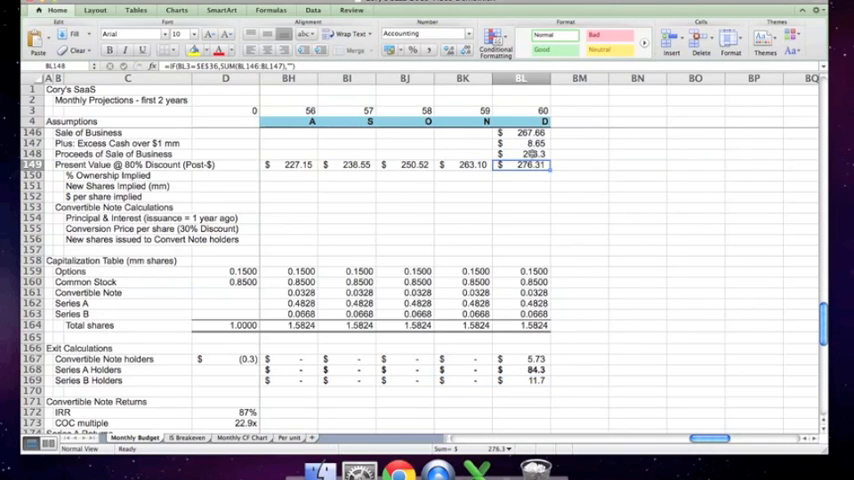
pyautogui.click(530, 313)
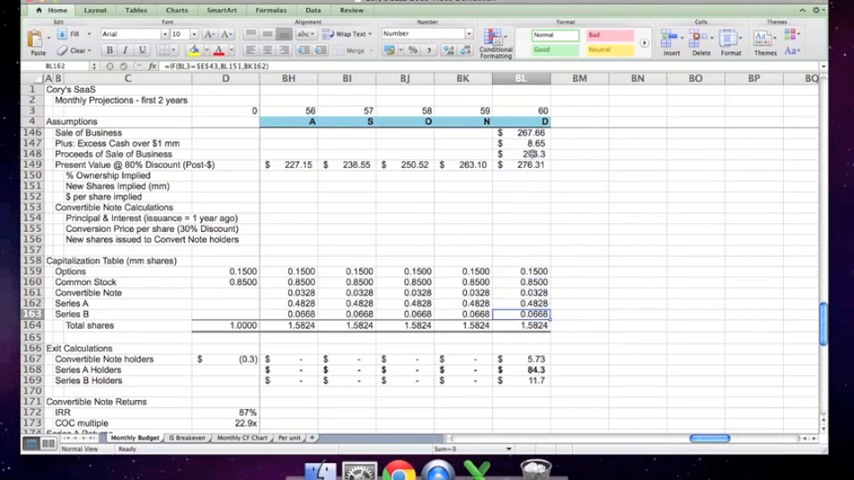
pyautogui.click(521, 380)
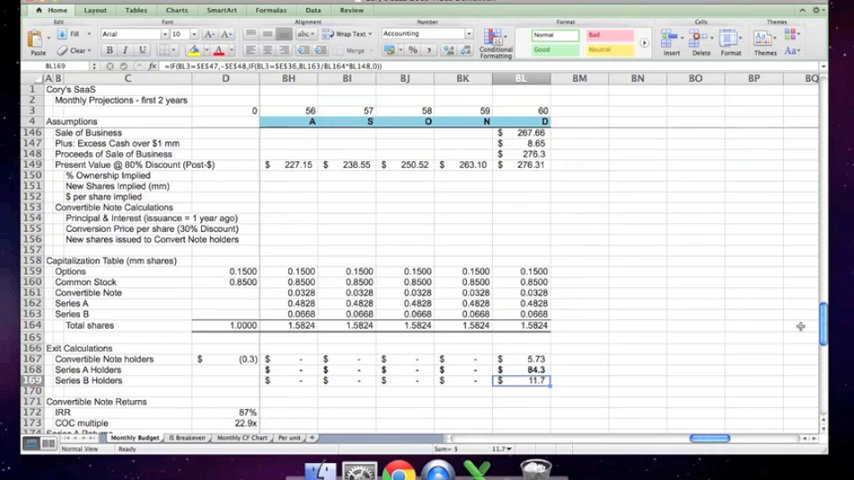
pyautogui.hscroll(-3)
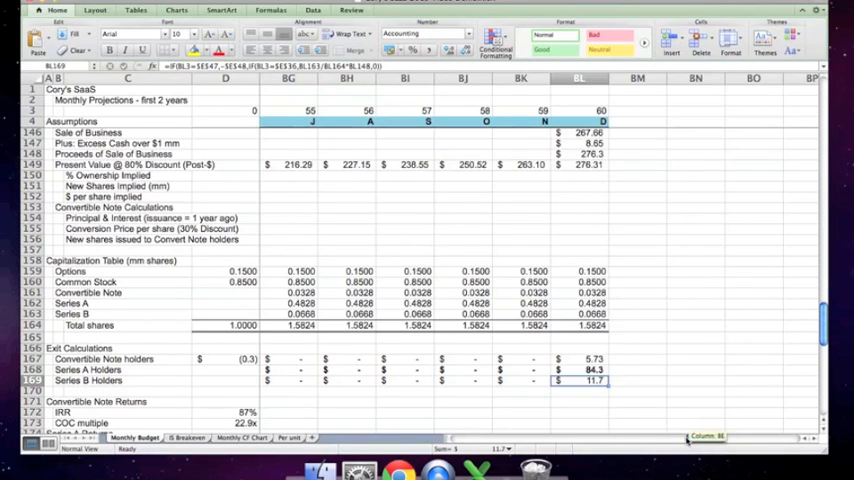
pyautogui.hscroll(-3)
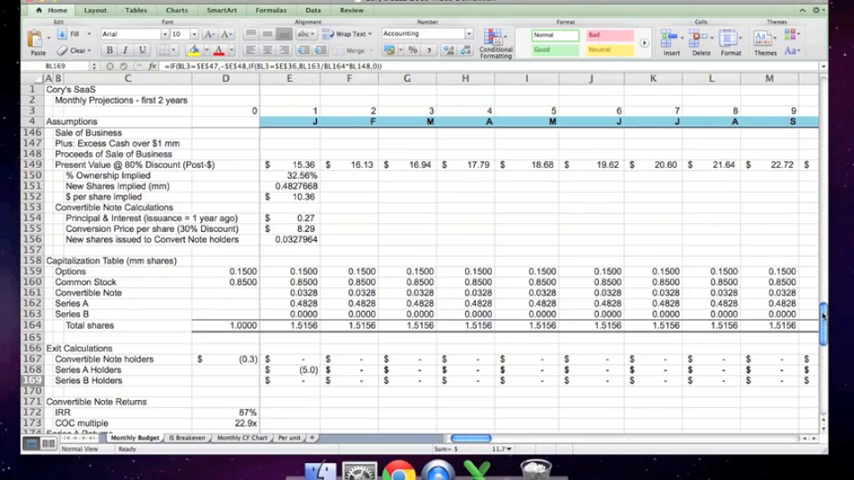
pyautogui.scroll(-3)
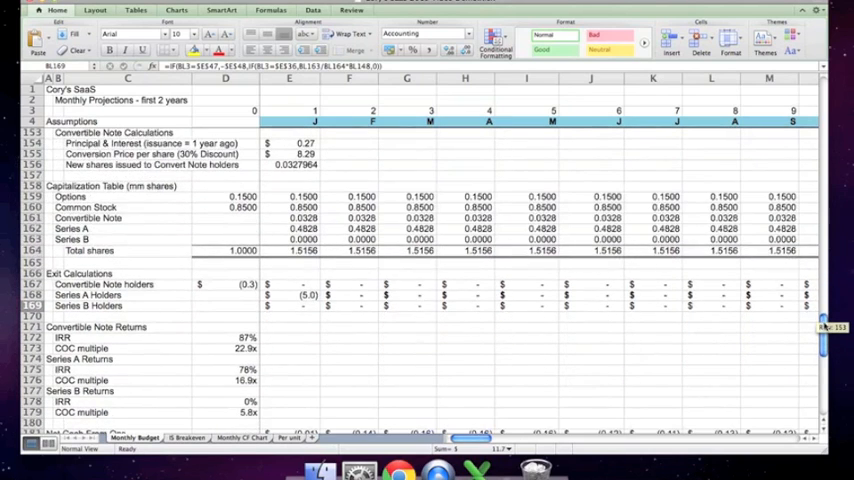
pyautogui.scroll(-3)
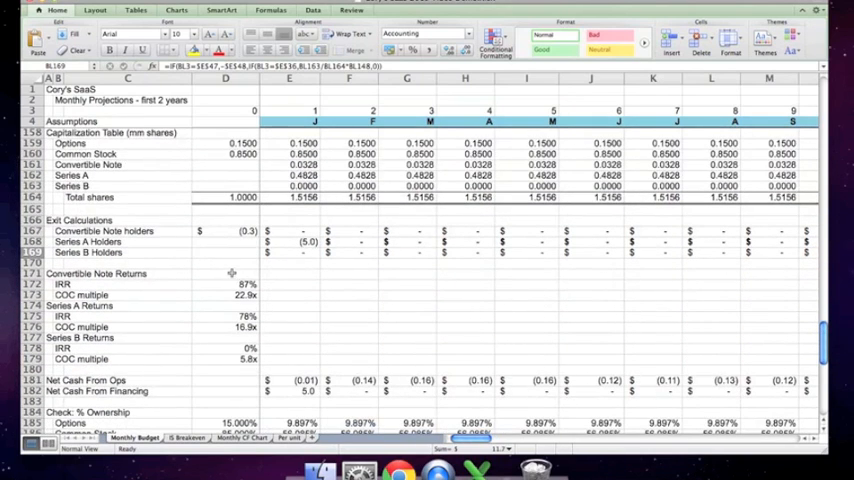
pyautogui.click(225, 284)
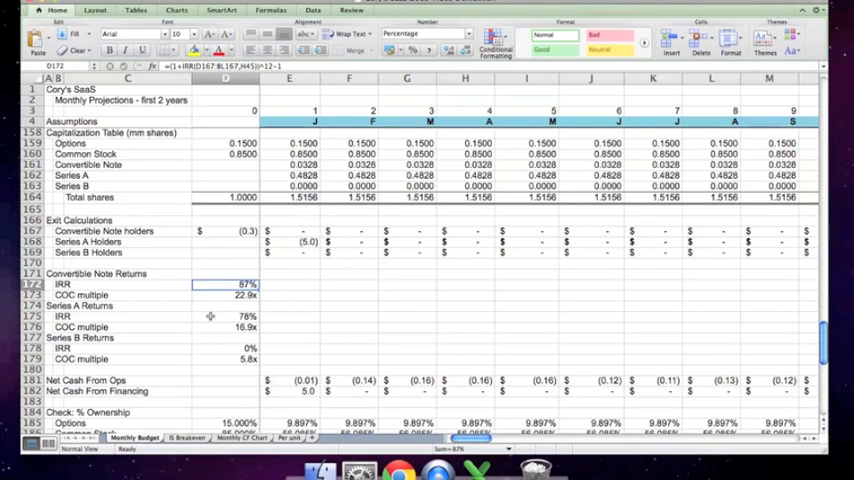
pyautogui.click(225, 316)
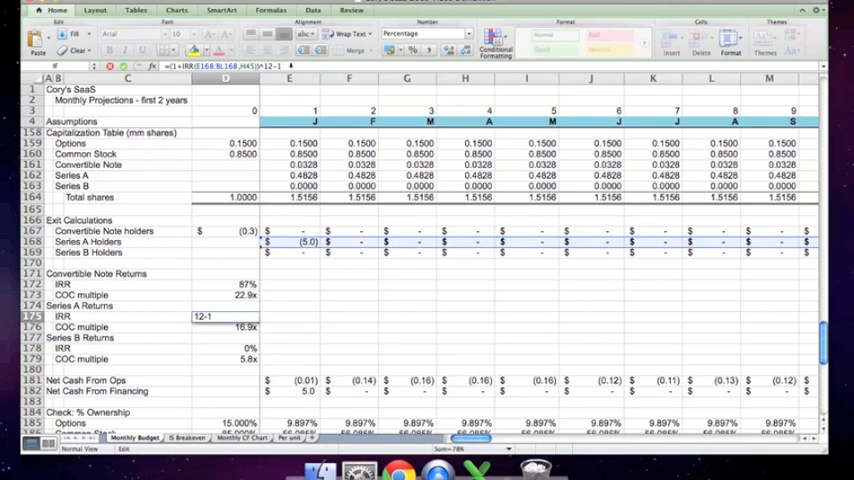
pyautogui.hscroll(3)
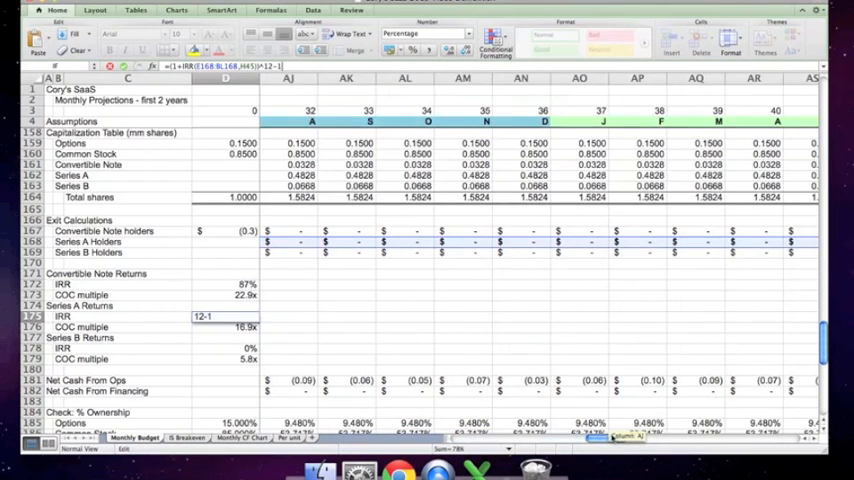
pyautogui.hscroll(-3)
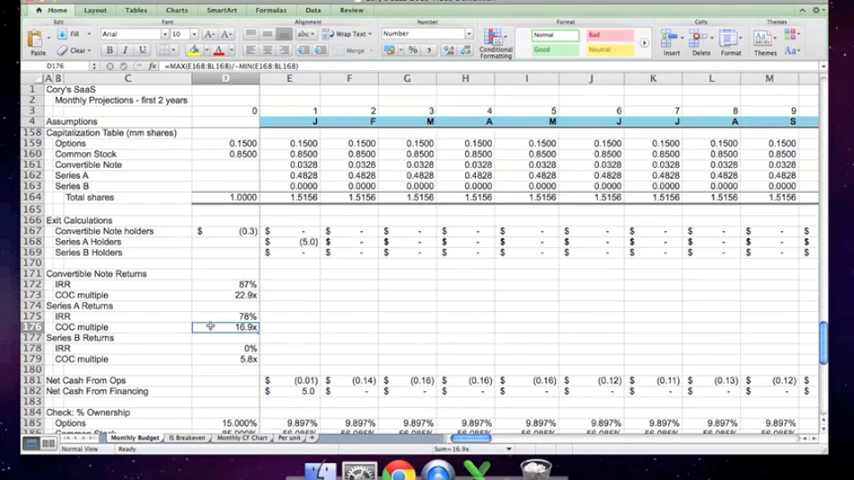
pyautogui.moveTo(209, 294)
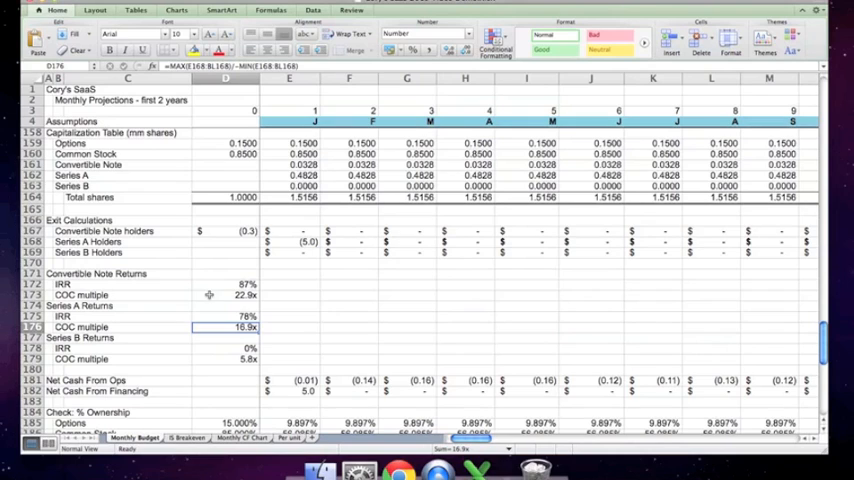
pyautogui.click(226, 294)
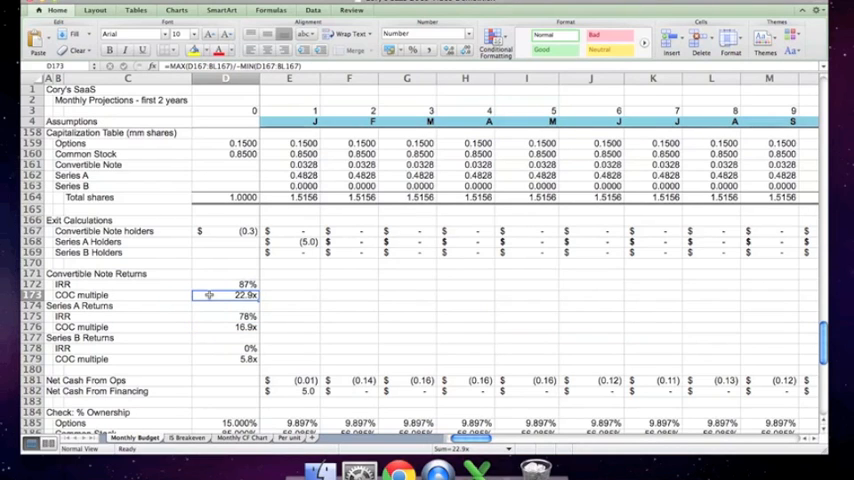
pyautogui.click(226, 283)
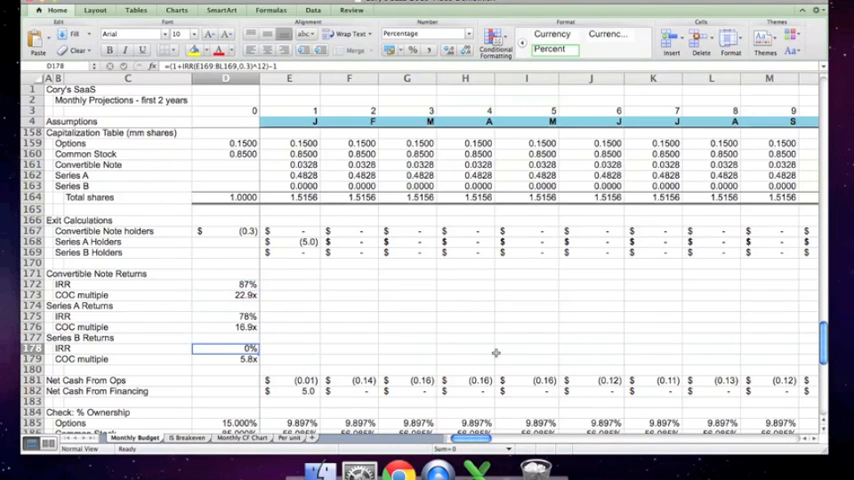
pyautogui.hscroll(3)
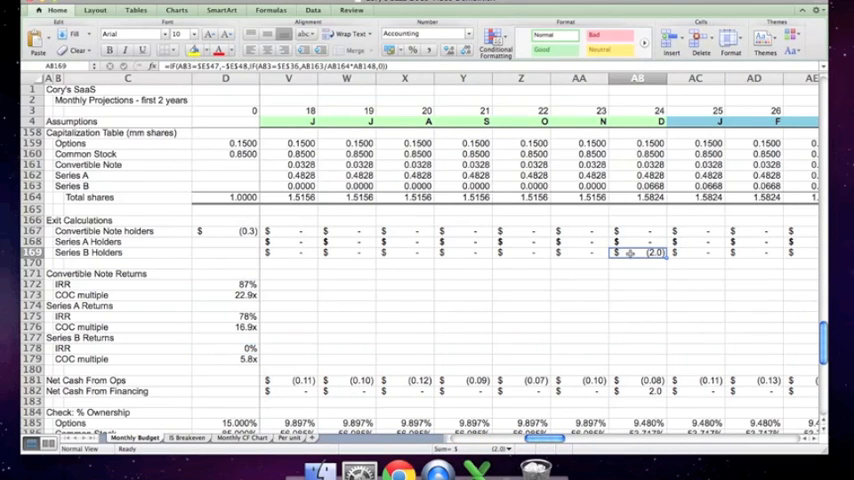
pyautogui.hscroll(3)
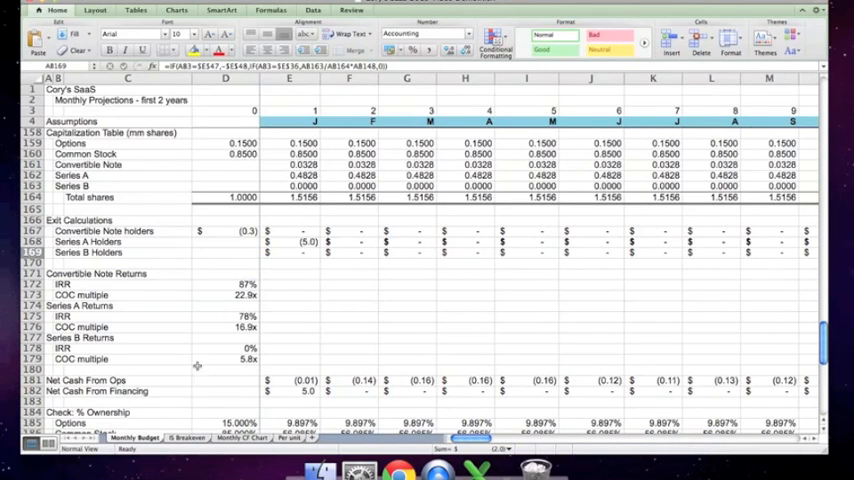
pyautogui.click(225, 358)
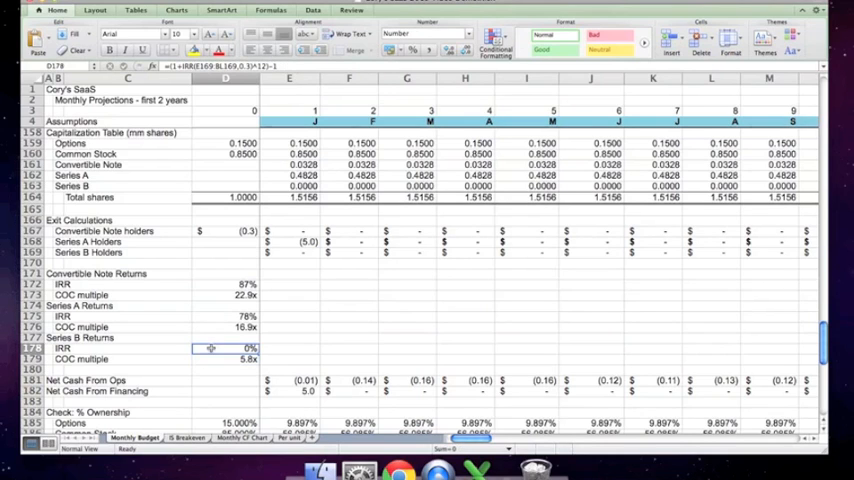
pyautogui.write('1')
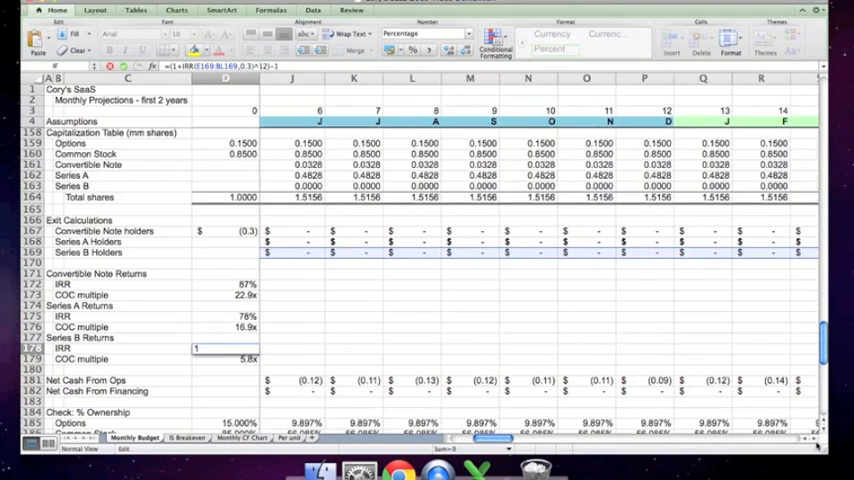
pyautogui.hscroll(3)
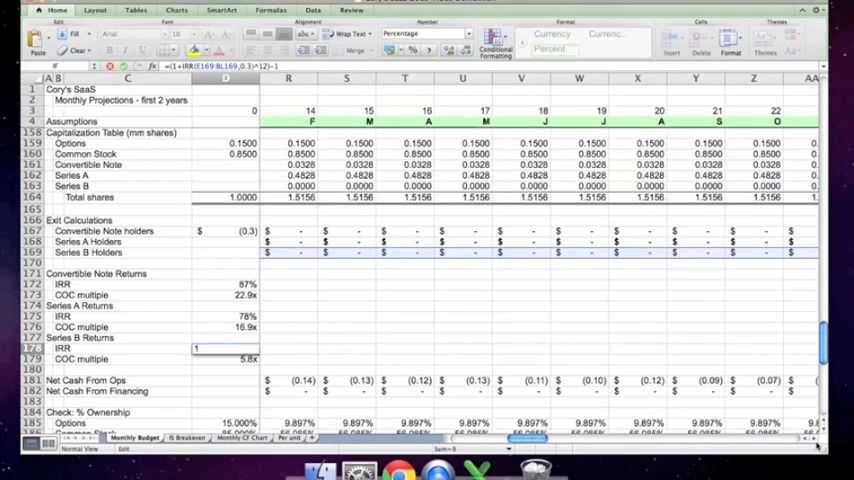
pyautogui.hscroll(3)
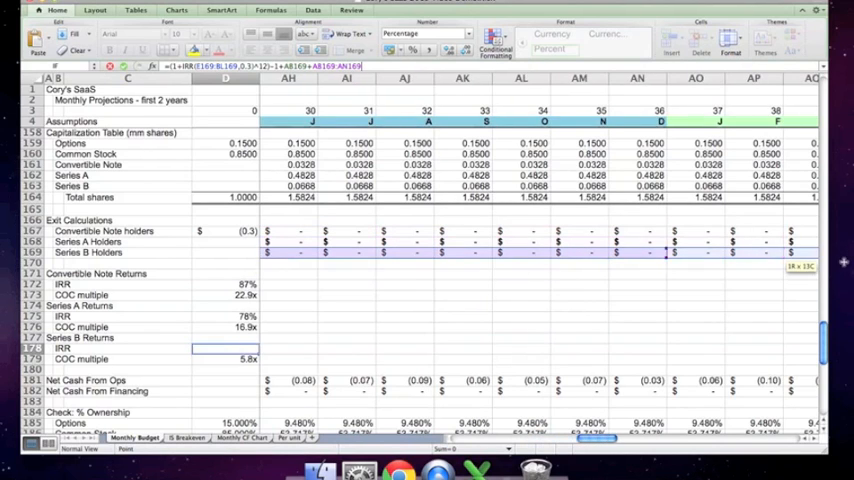
pyautogui.hscroll(3)
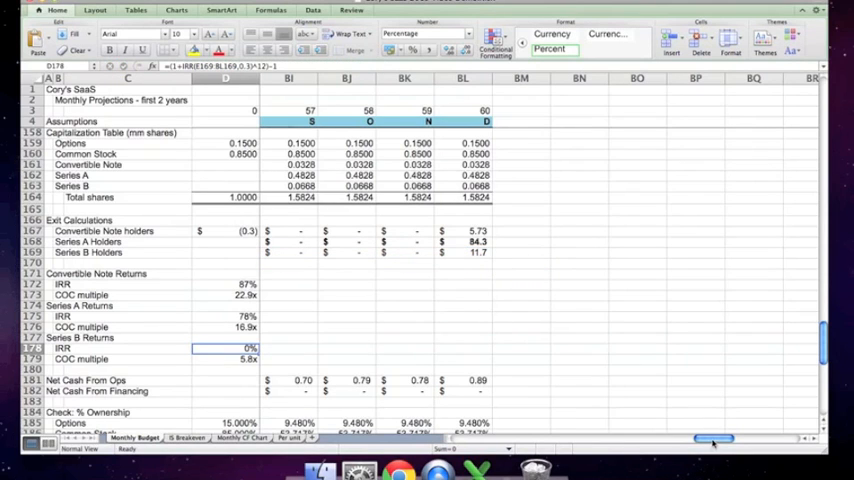
pyautogui.hscroll(3)
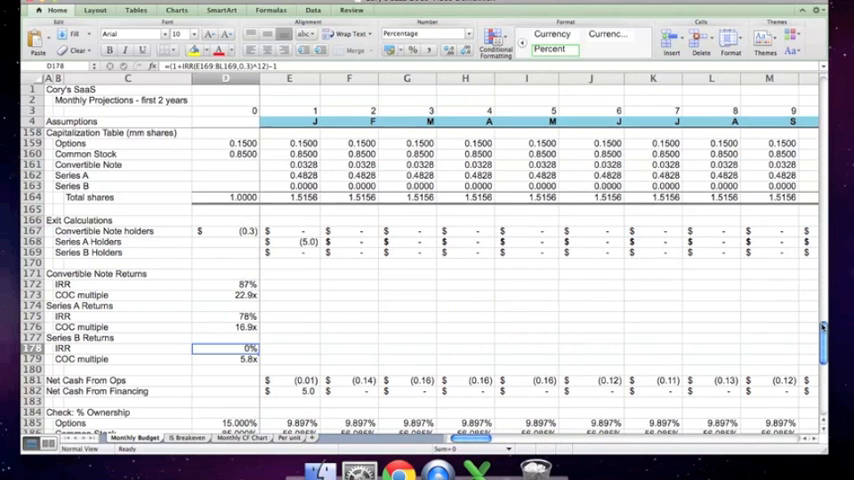
pyautogui.scroll(-3)
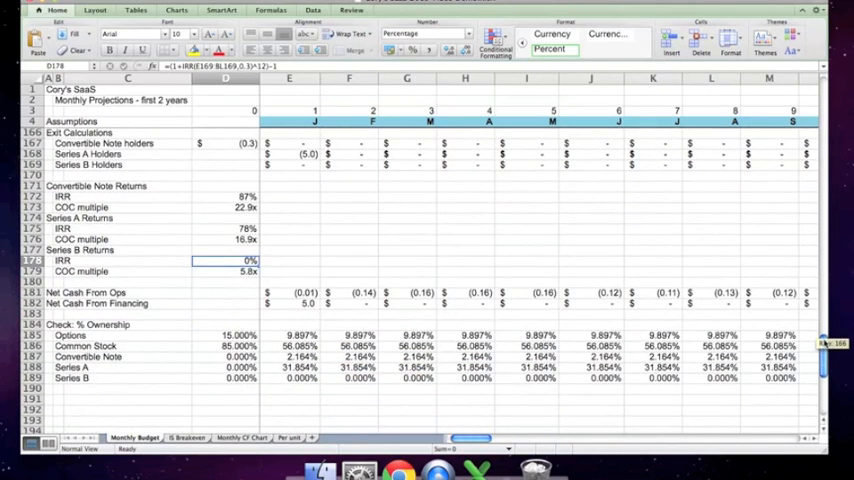
pyautogui.click(225, 334)
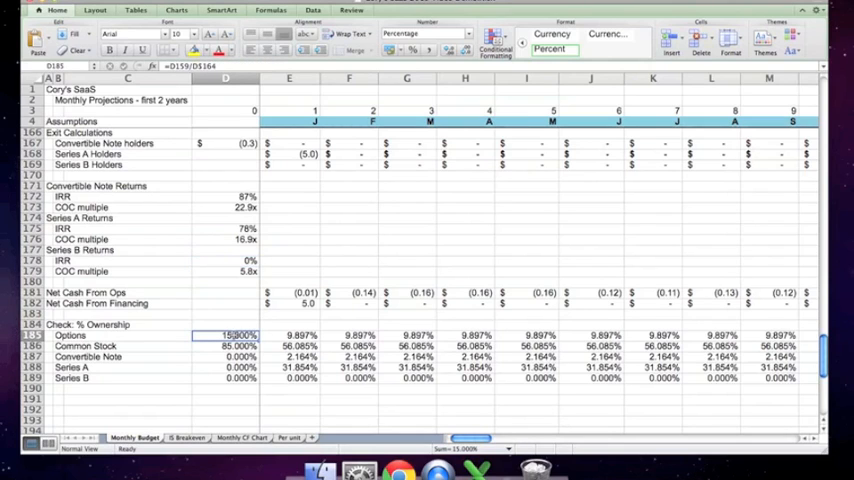
pyautogui.click(225, 345)
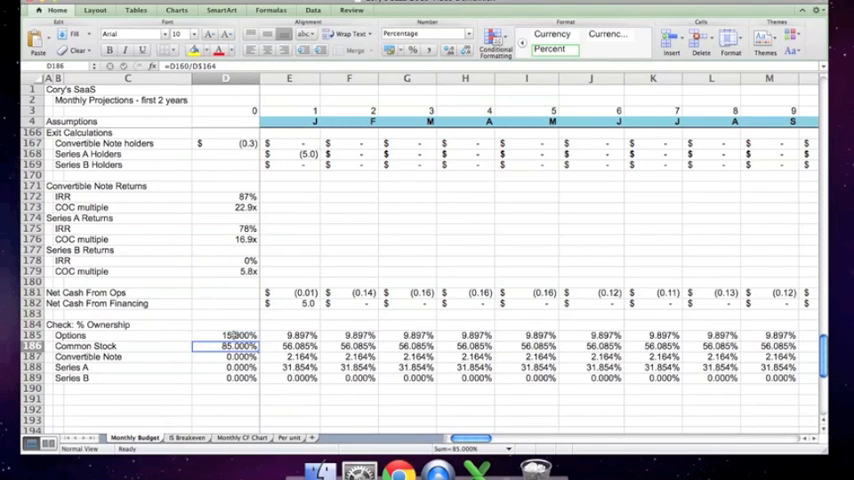
pyautogui.click(407, 345)
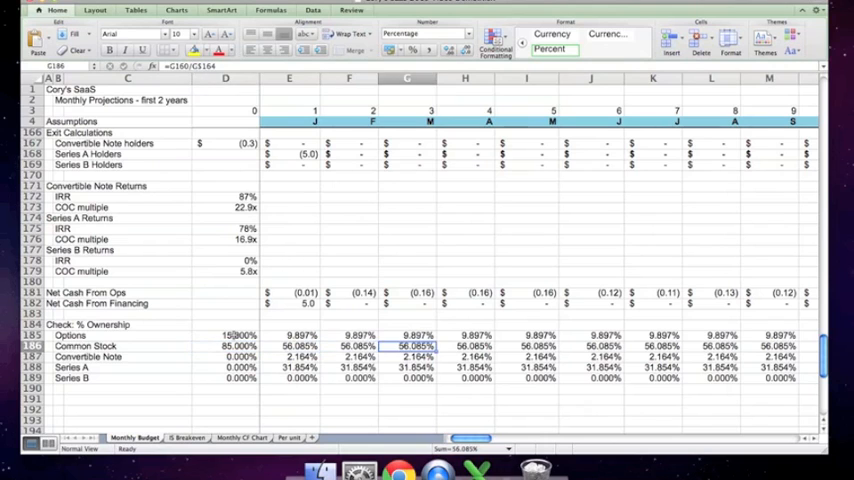
pyautogui.hscroll(3)
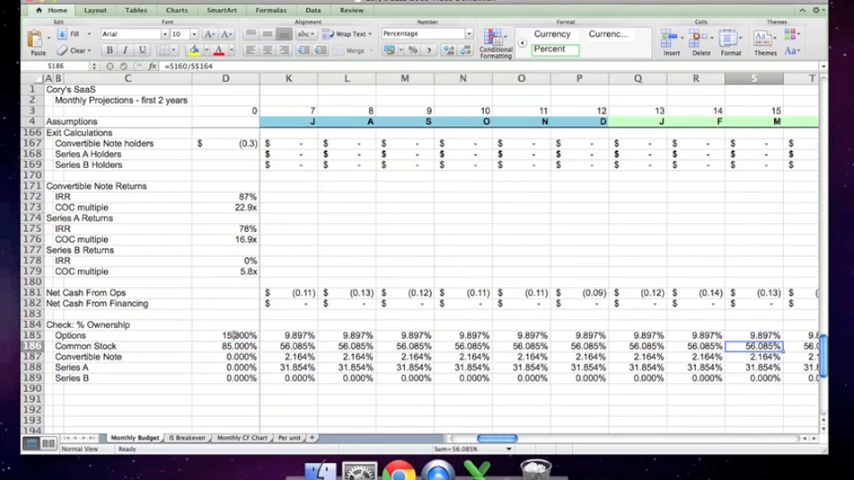
pyautogui.hscroll(3)
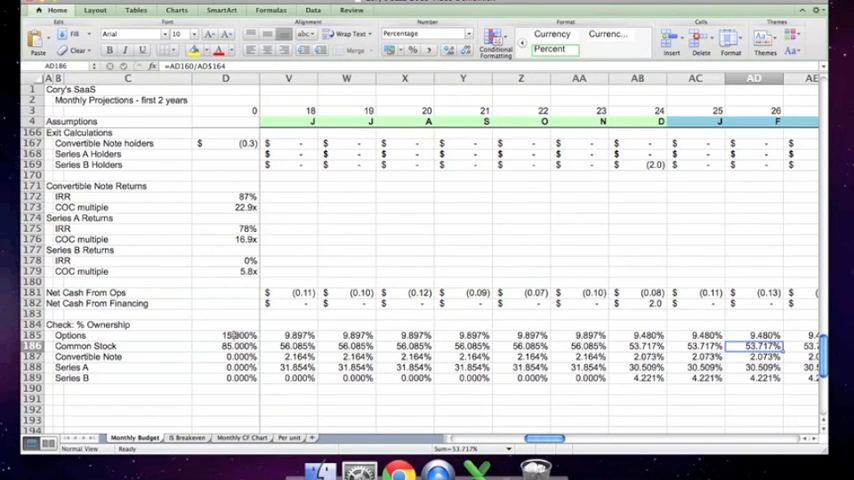
pyautogui.hscroll(3)
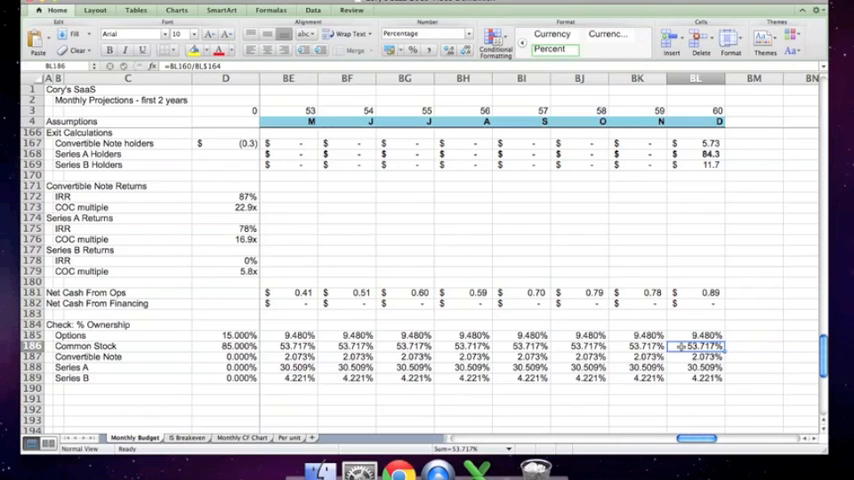
pyautogui.click(695, 334)
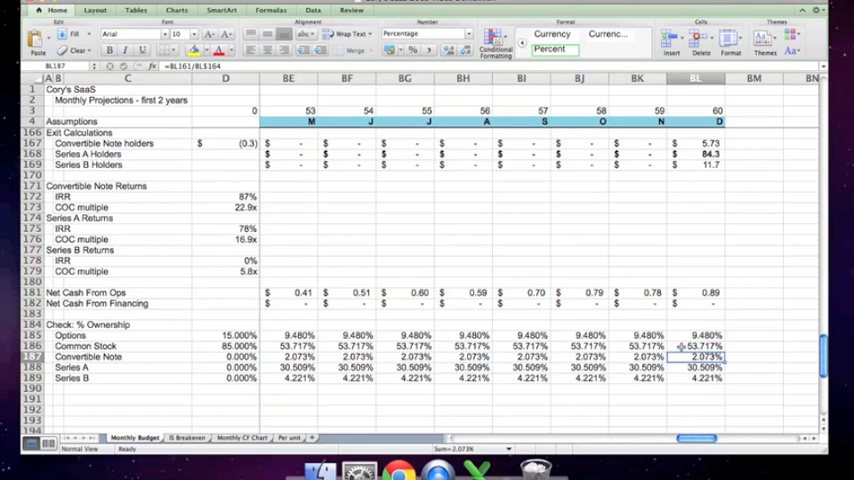
pyautogui.click(695, 367)
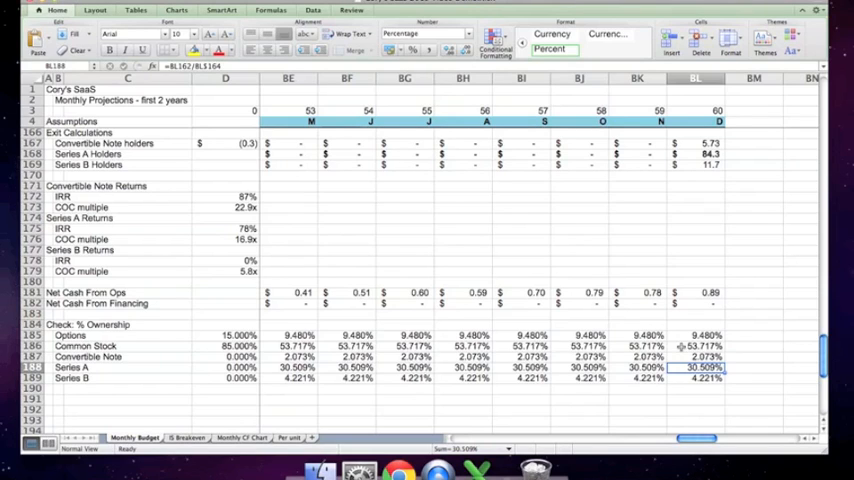
pyautogui.click(695, 378)
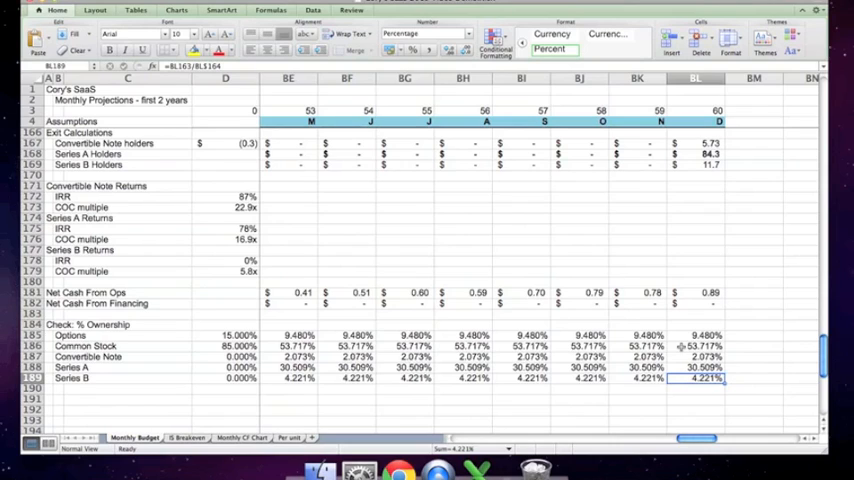